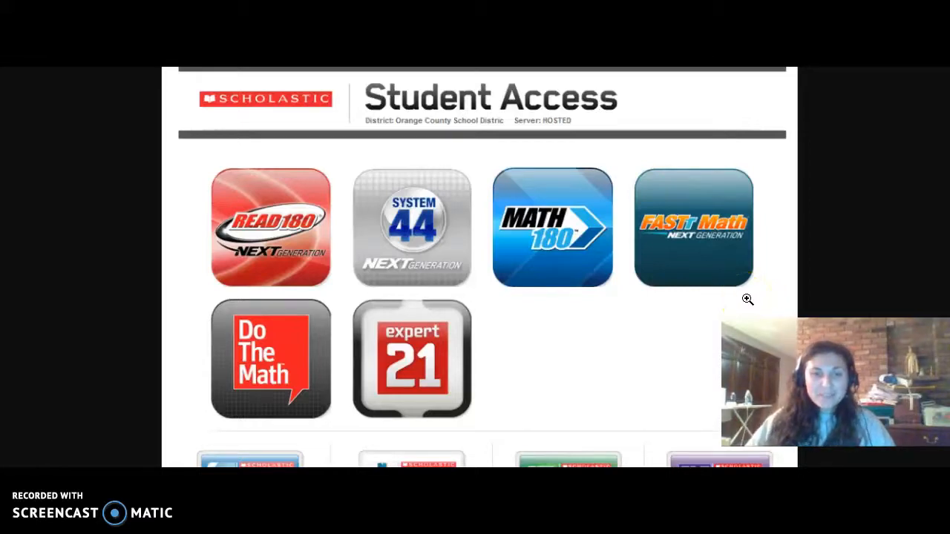
pyautogui.moveTo(716, 285)
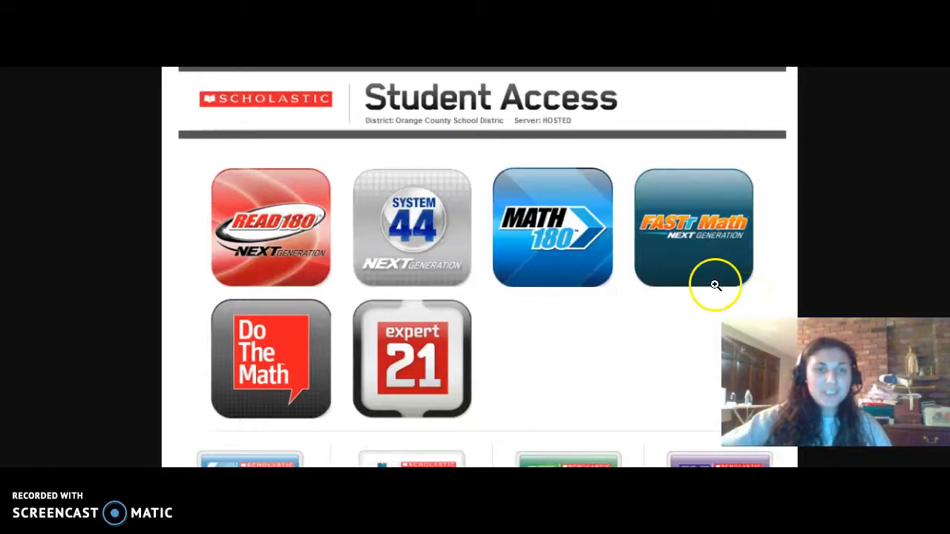
pyautogui.moveTo(569, 190)
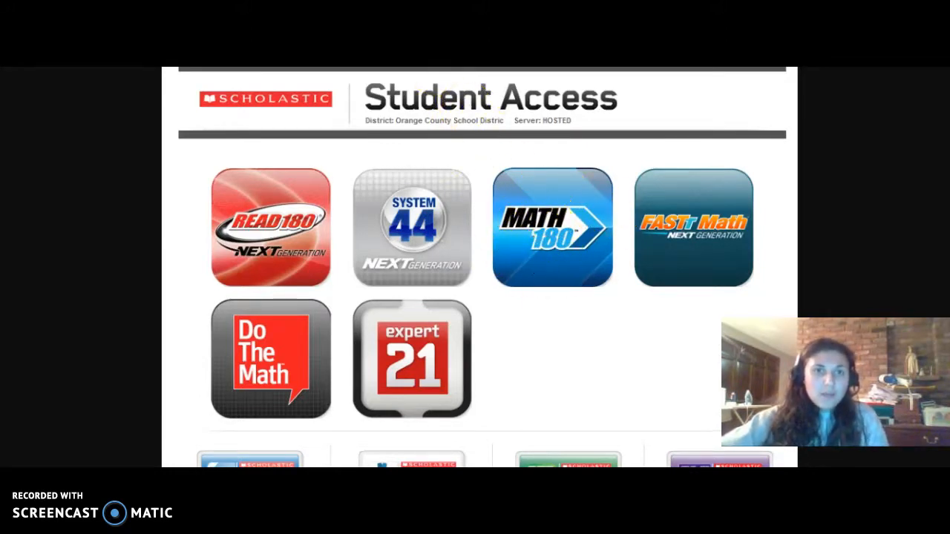
# Browse Block 2's Explore Zone videos, then start the Learn Zone lesson on determining rates.
pyautogui.click(552, 228)
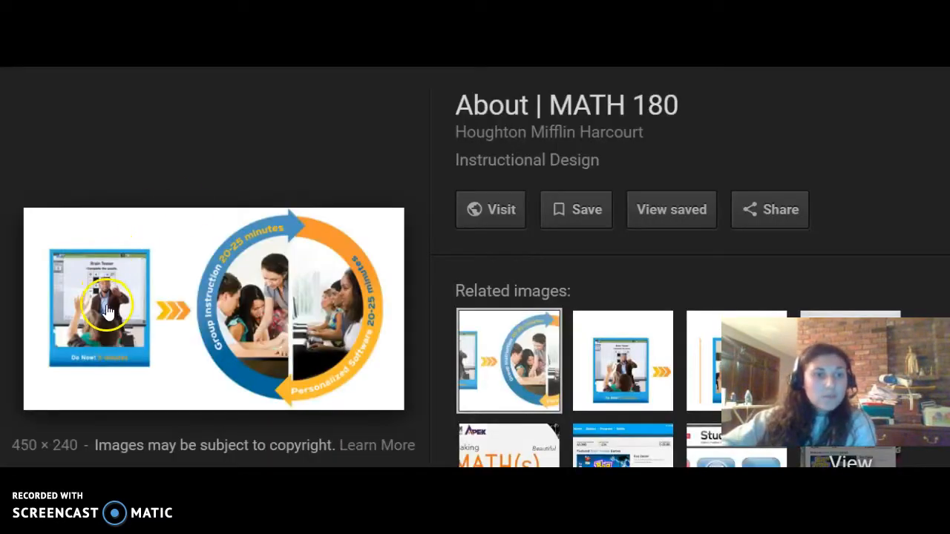
pyautogui.moveTo(110, 371)
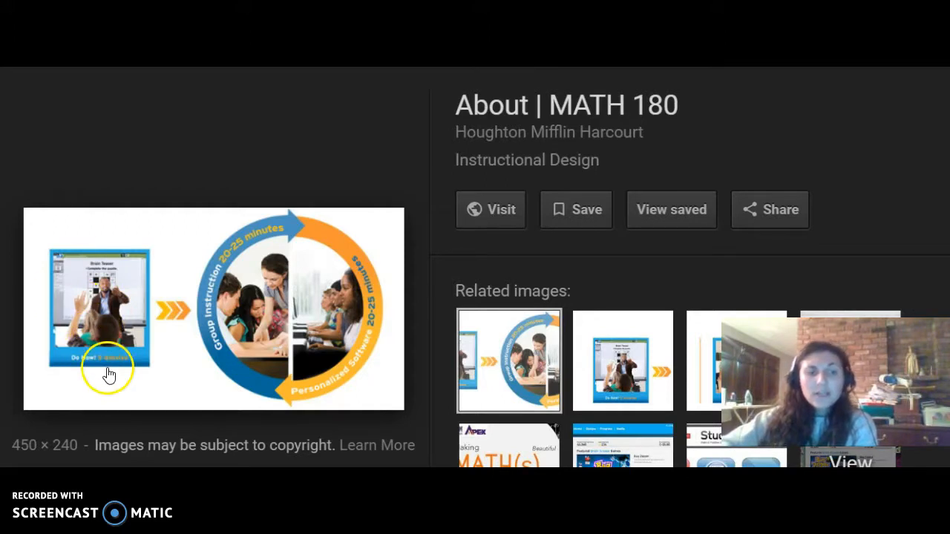
pyautogui.moveTo(91, 386)
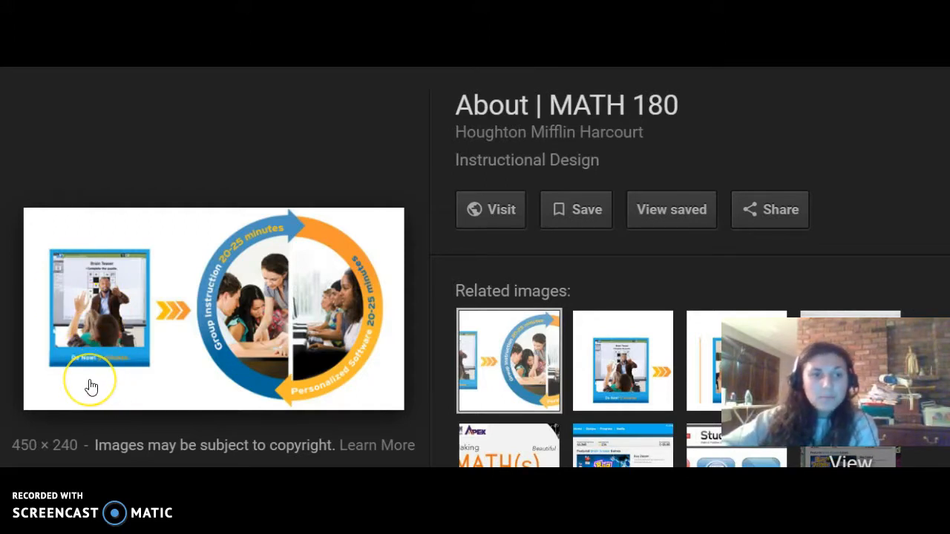
pyautogui.moveTo(288, 389)
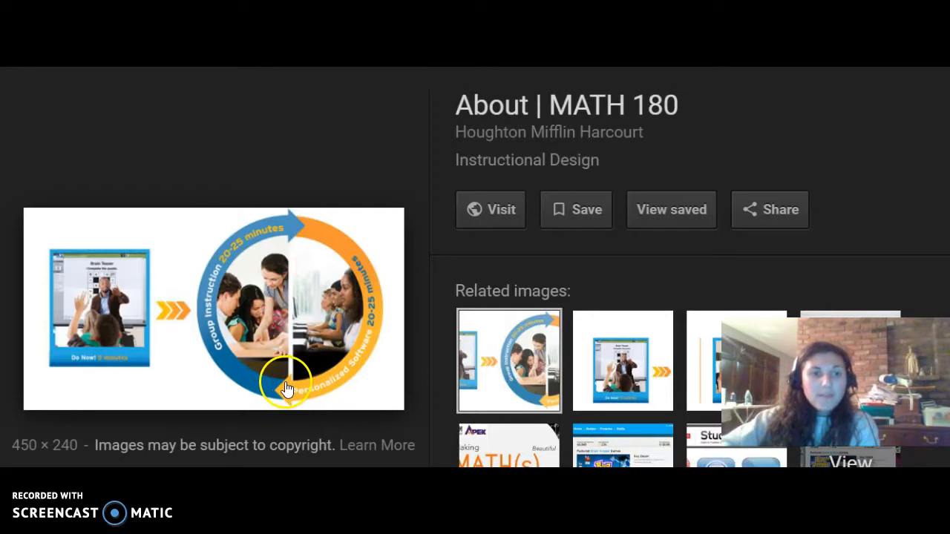
pyautogui.moveTo(213, 297)
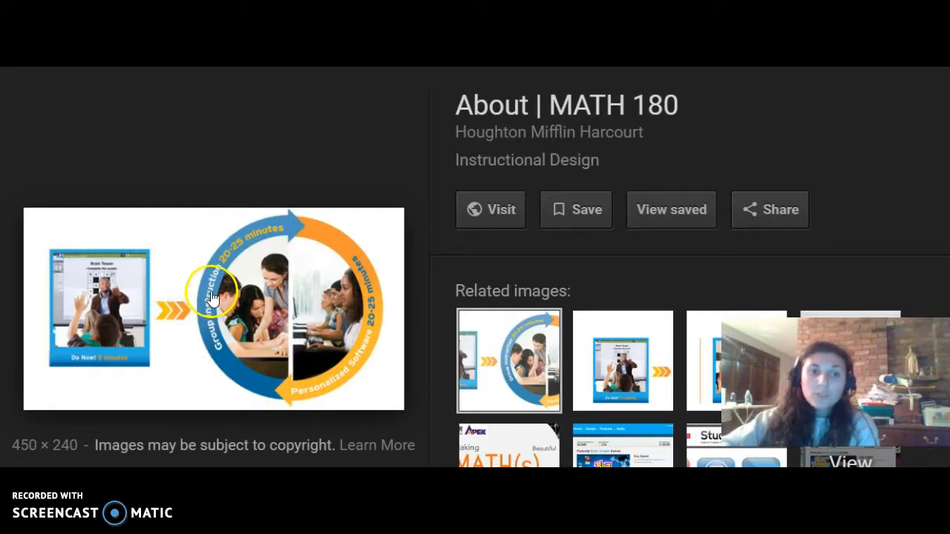
pyautogui.moveTo(383, 386)
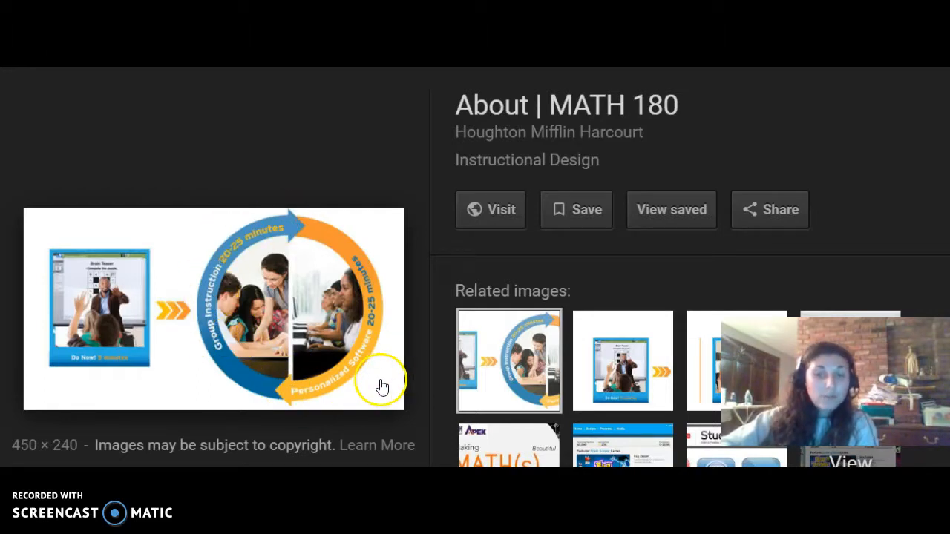
pyautogui.moveTo(211, 350)
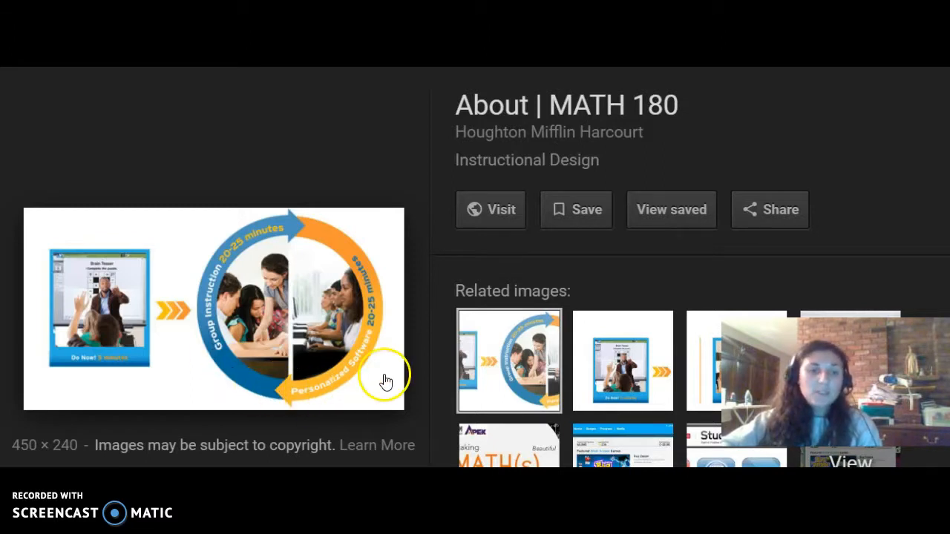
pyautogui.moveTo(380, 368)
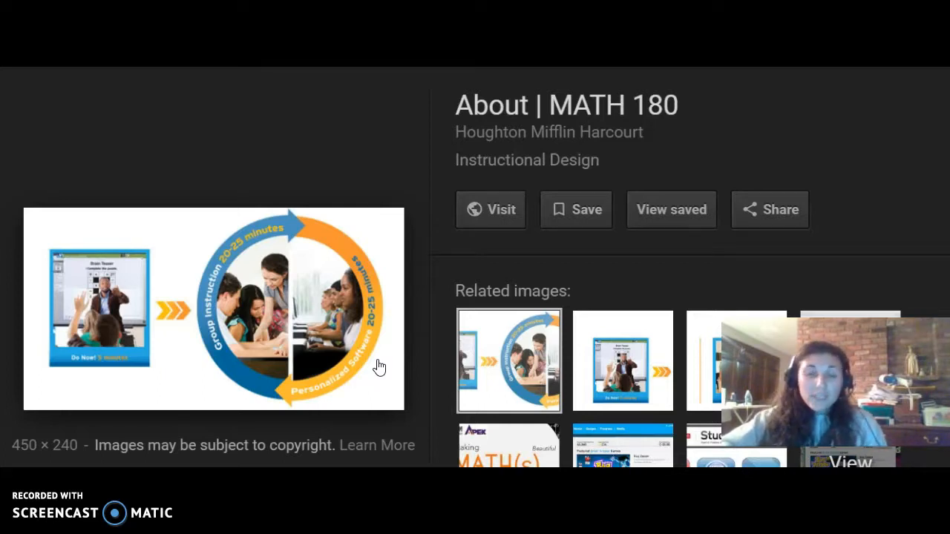
pyautogui.moveTo(386, 202)
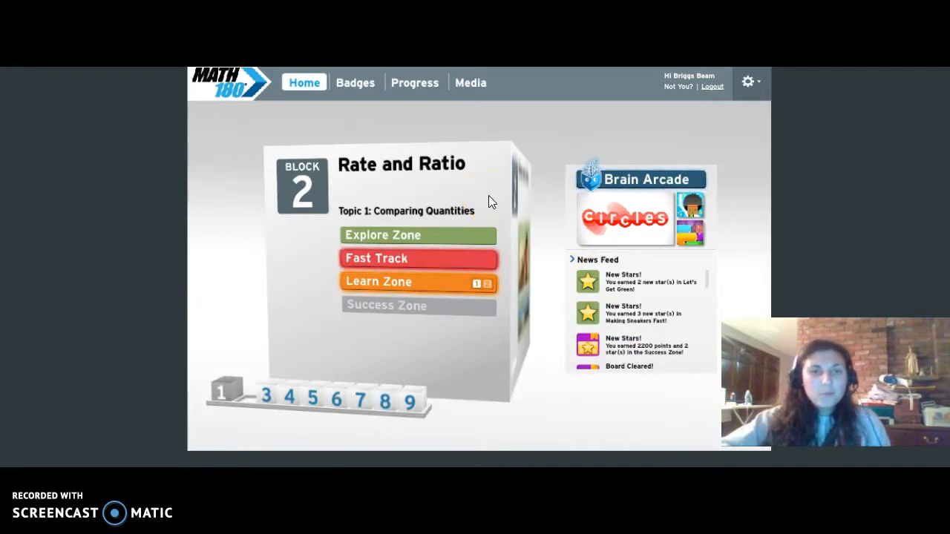
pyautogui.moveTo(271, 220)
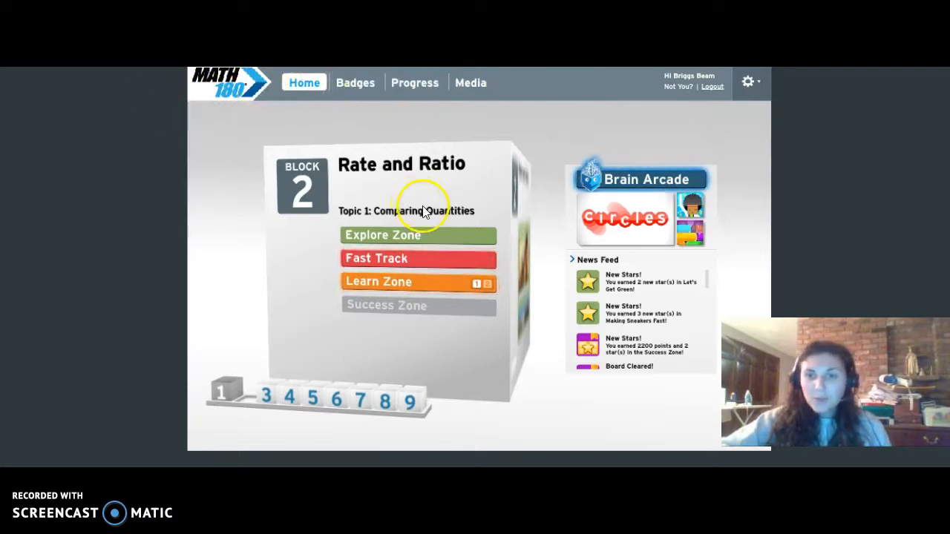
pyautogui.moveTo(297, 178)
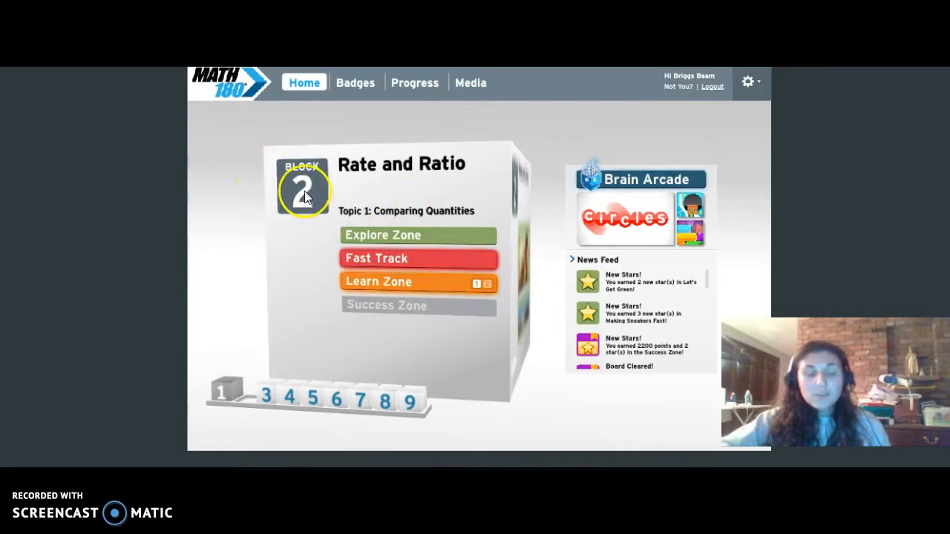
pyautogui.moveTo(437, 172)
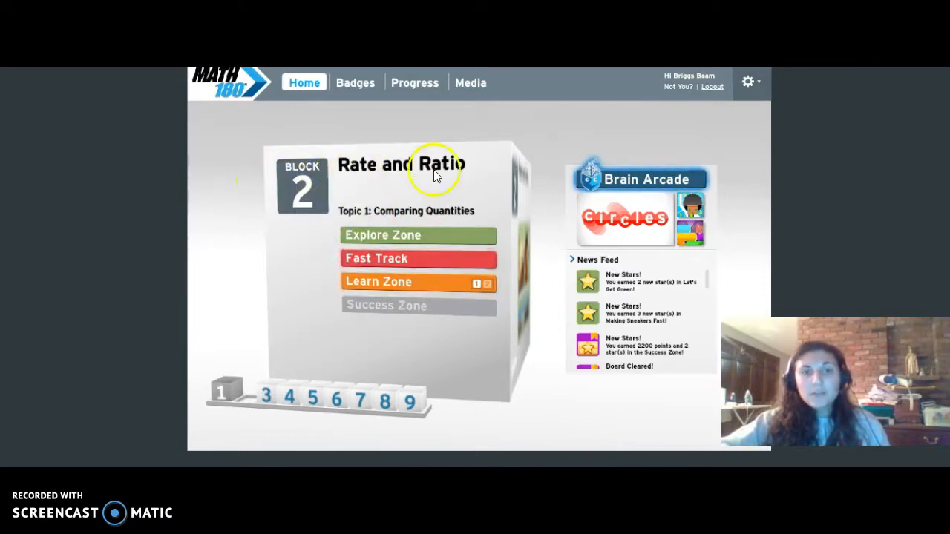
pyautogui.moveTo(384, 264)
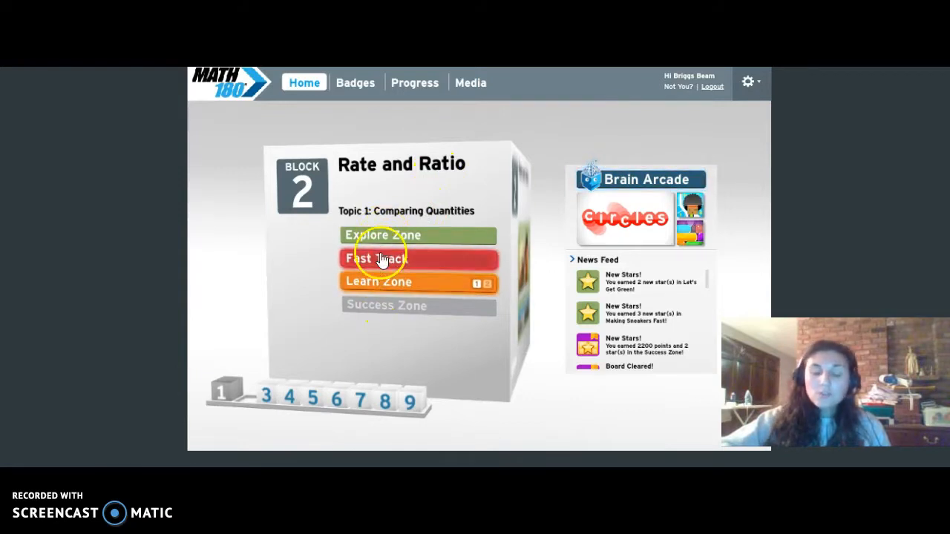
pyautogui.moveTo(415, 236)
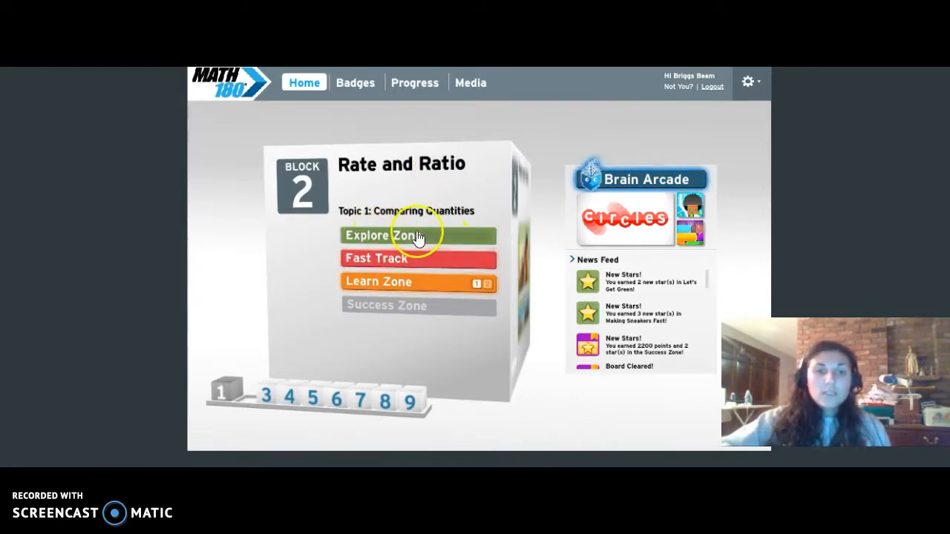
pyautogui.click(419, 235)
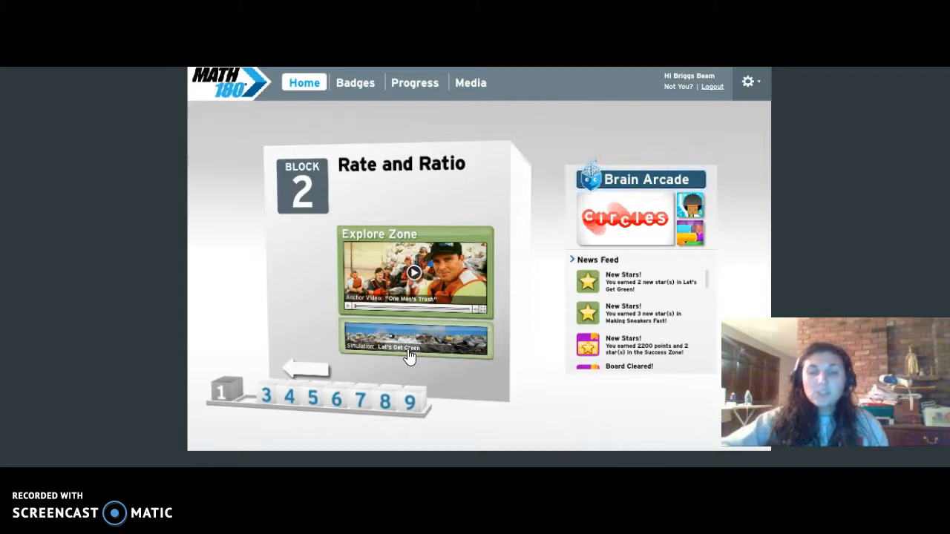
pyautogui.moveTo(297, 371)
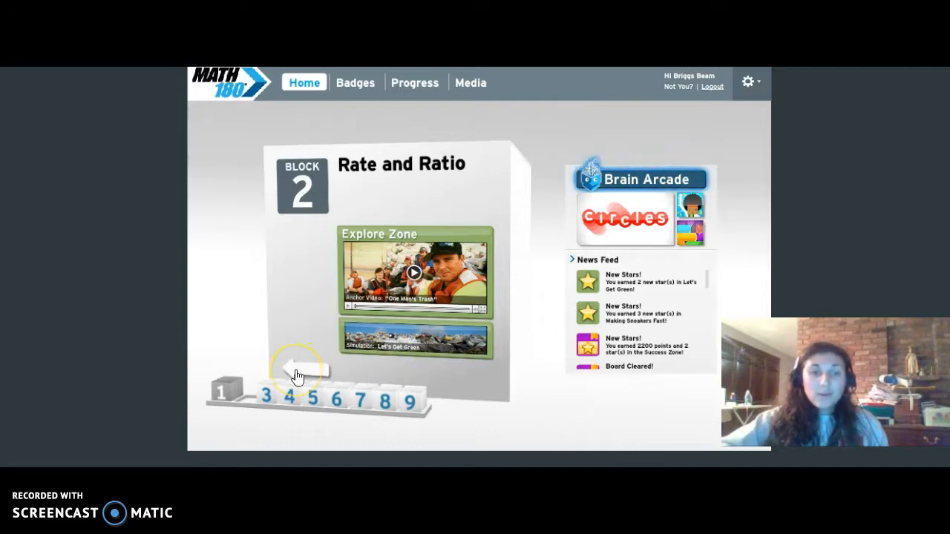
pyautogui.moveTo(297, 374)
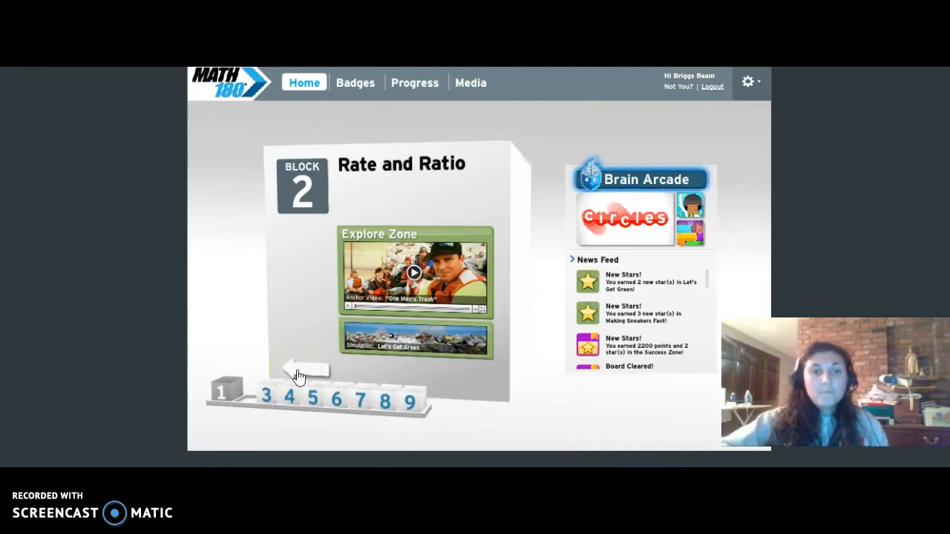
pyautogui.click(304, 368)
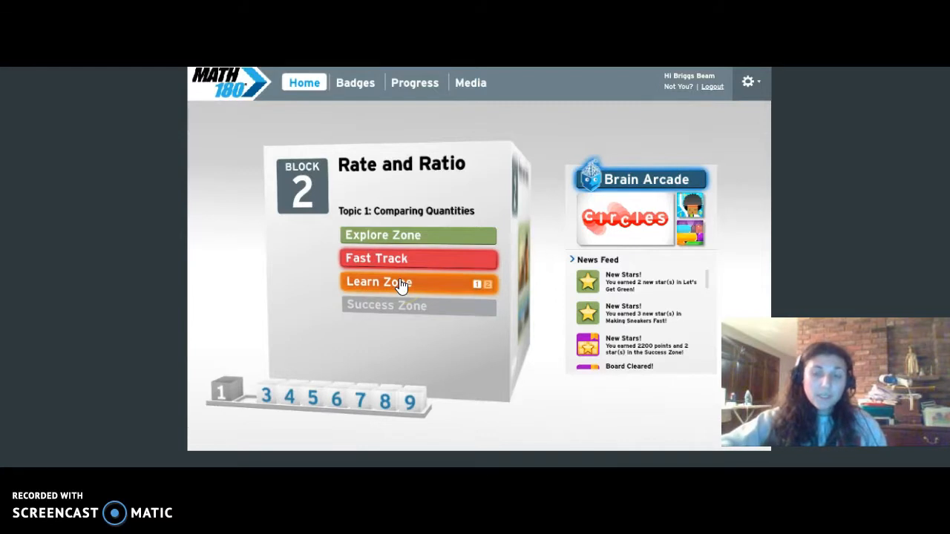
pyautogui.click(401, 282)
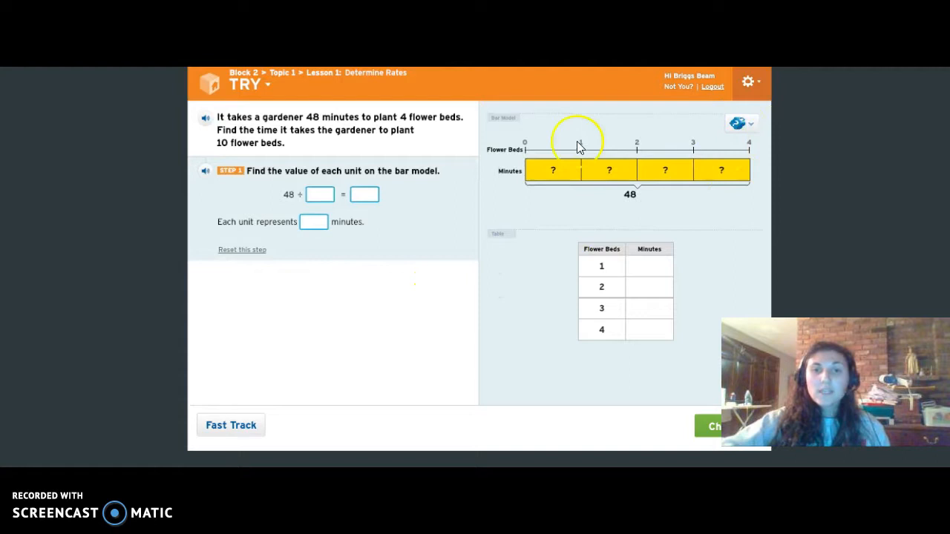
pyautogui.moveTo(814, 181)
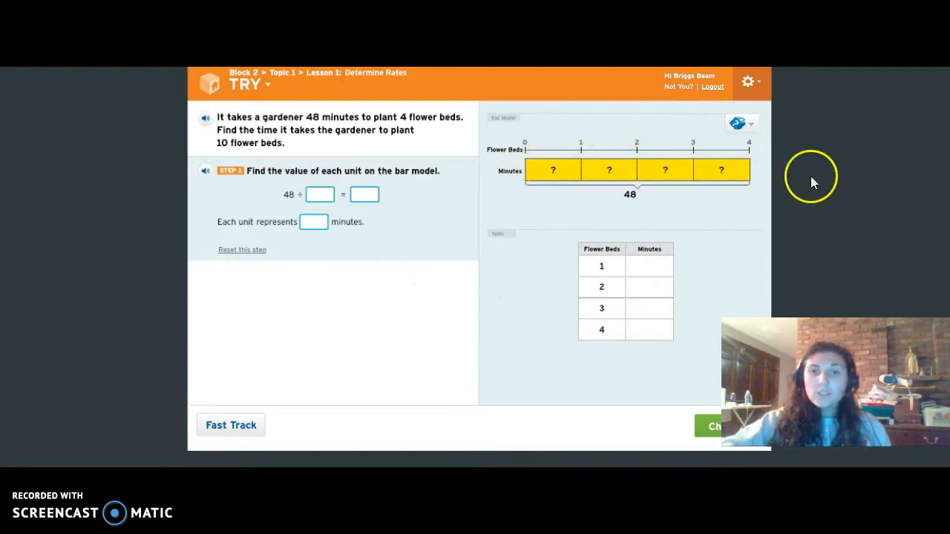
pyautogui.moveTo(809, 184)
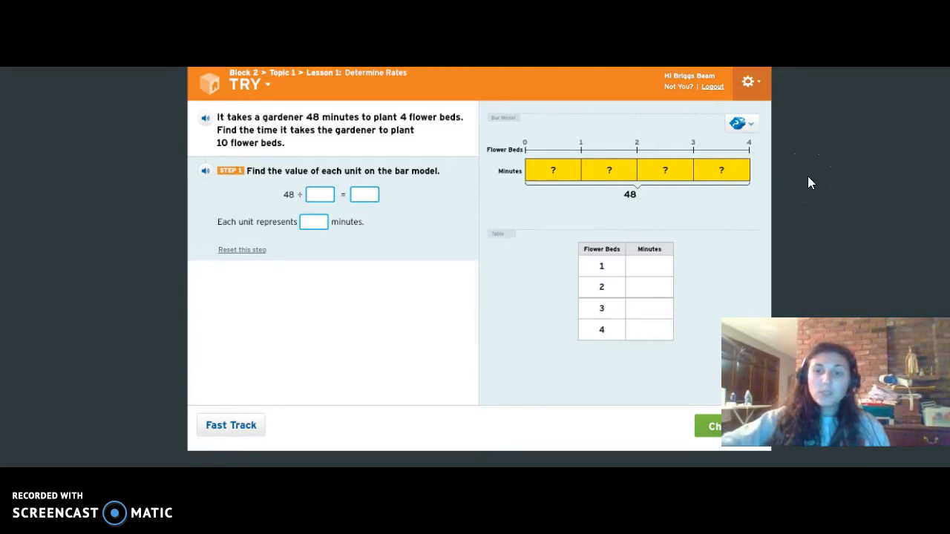
pyautogui.moveTo(676, 202)
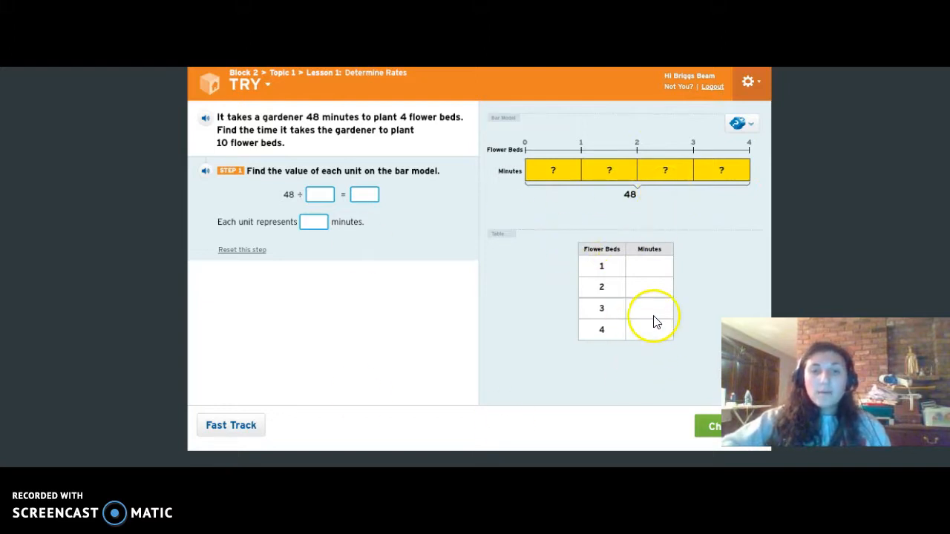
pyautogui.moveTo(481, 229)
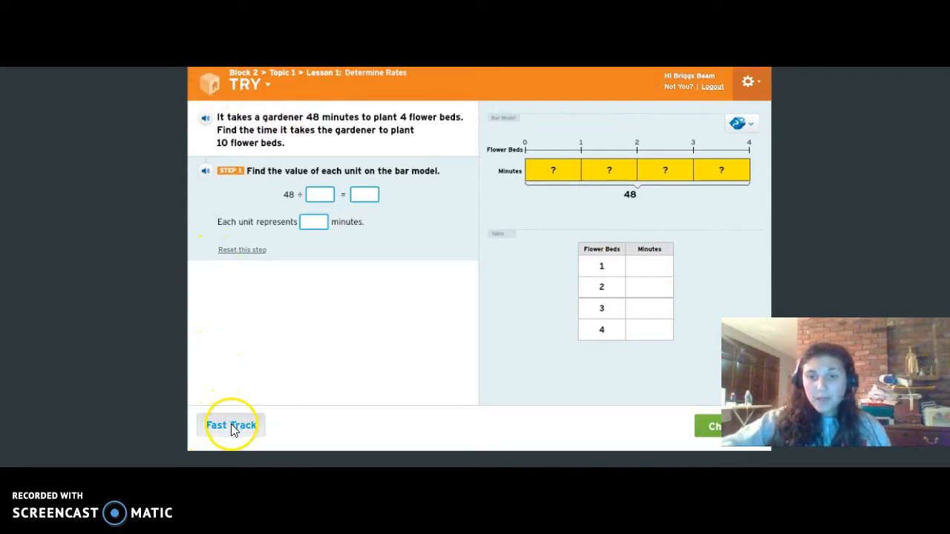
pyautogui.moveTo(239, 448)
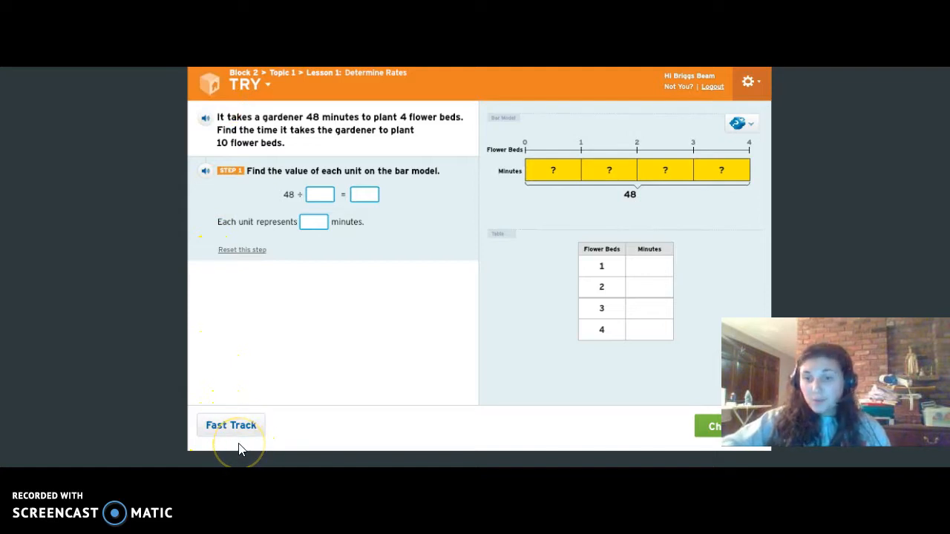
pyautogui.moveTo(267, 245)
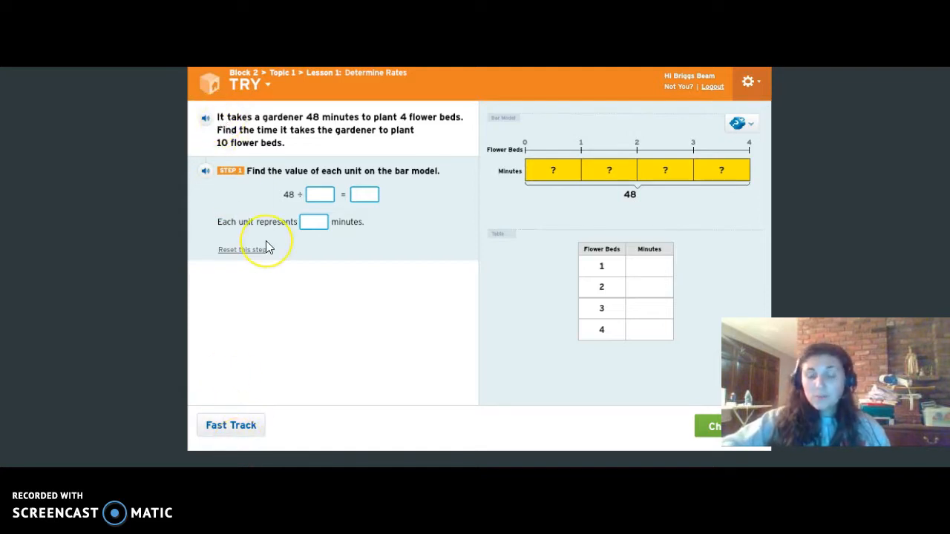
pyautogui.moveTo(260, 267)
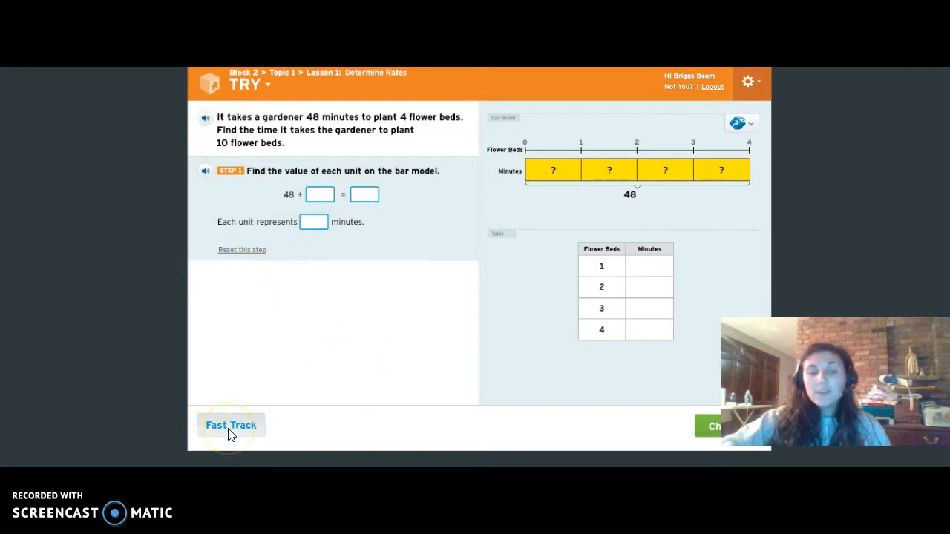
# Leave the flower-bed rate problem via the home logo, raising the lost-work warning.
pyautogui.click(232, 424)
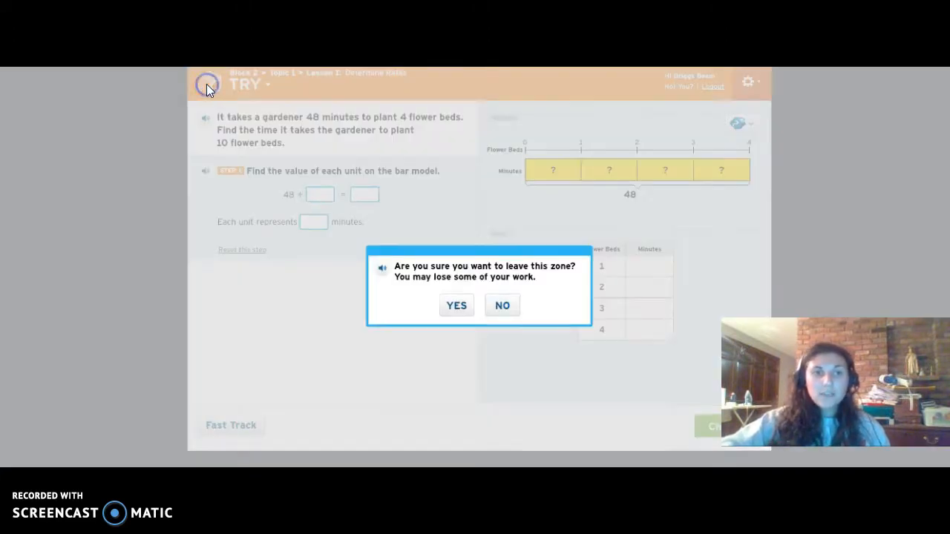
# Confirm leaving the zone and head for the Badges page from the Block 2 home screen.
pyautogui.click(456, 306)
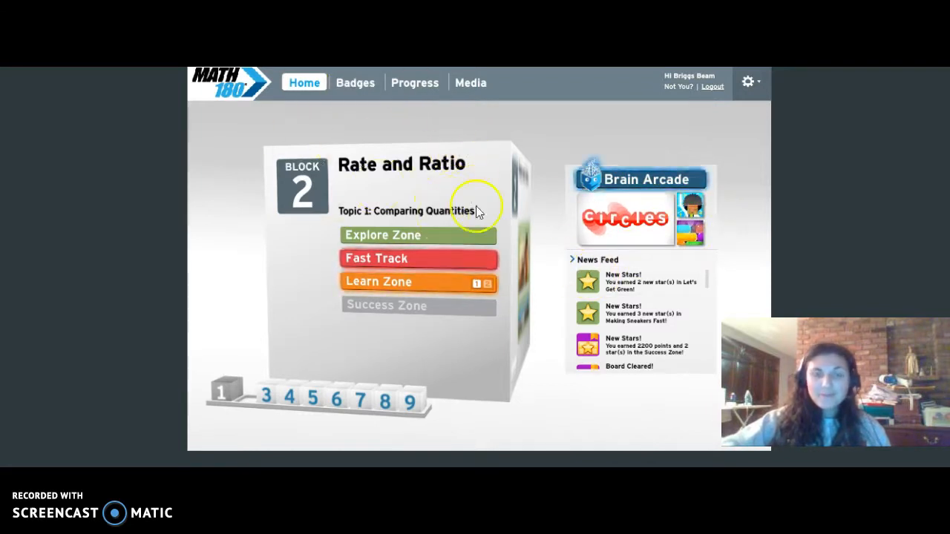
pyautogui.moveTo(350, 315)
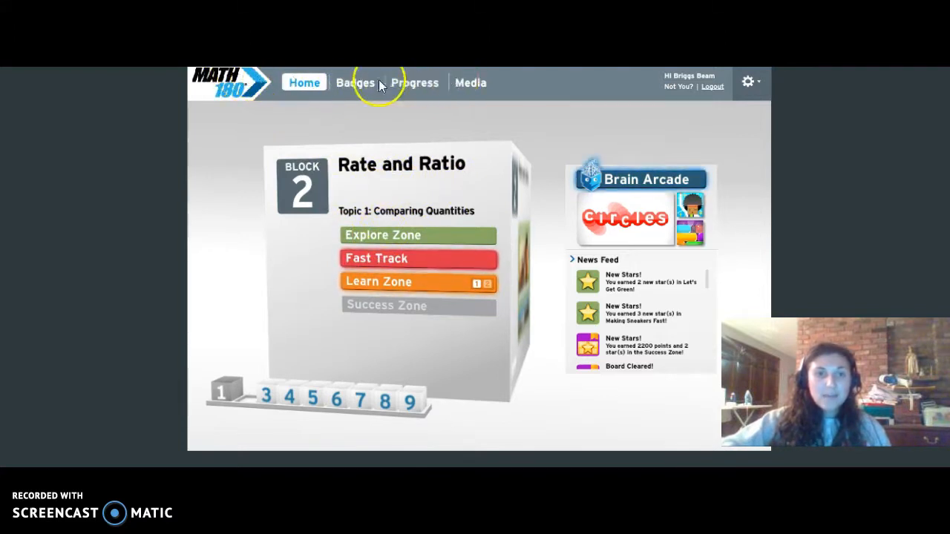
pyautogui.click(355, 83)
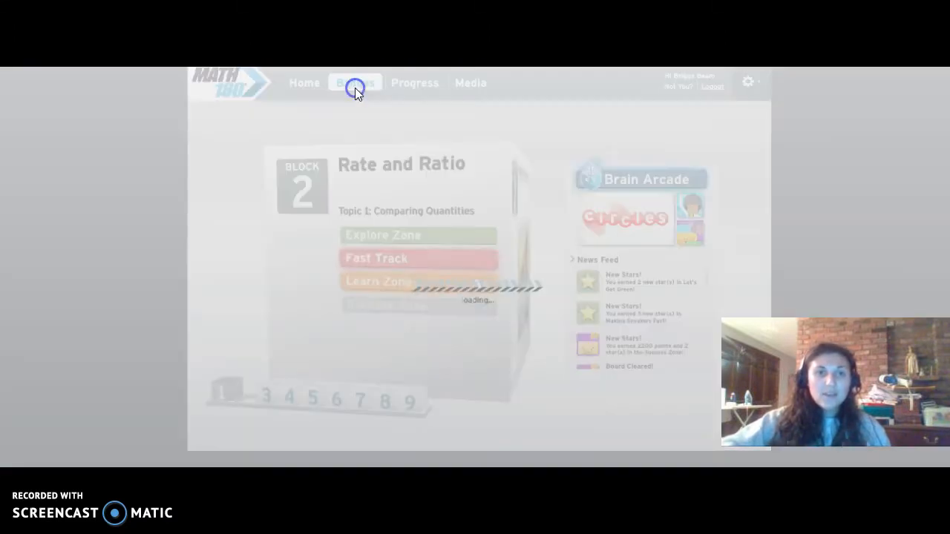
# View the Badges page (13 of 81 earned), then move to the Progress reports.
pyautogui.click(354, 83)
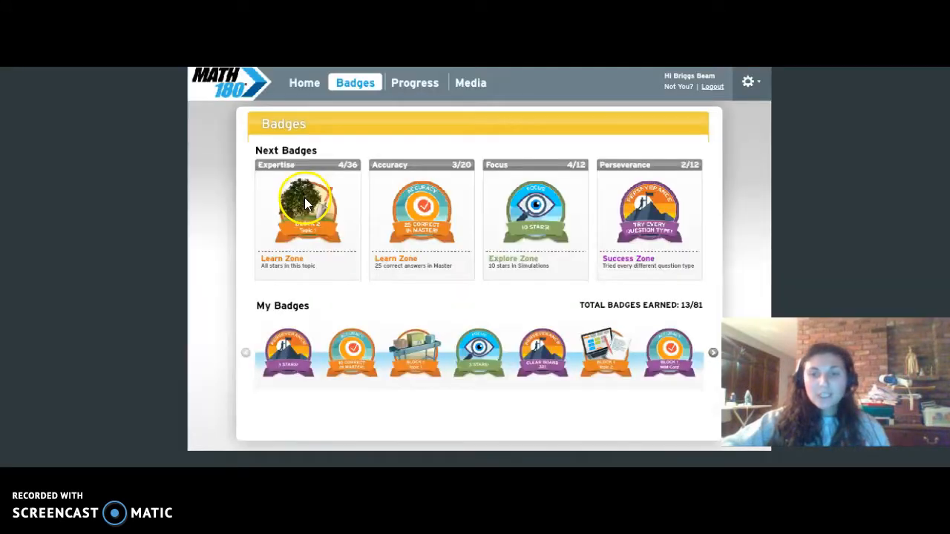
pyautogui.moveTo(407, 300)
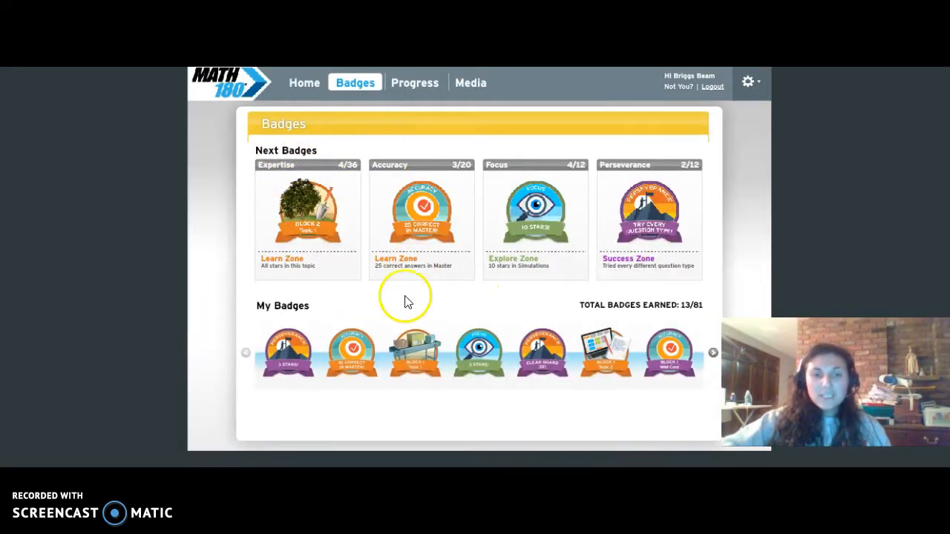
pyautogui.moveTo(415, 83)
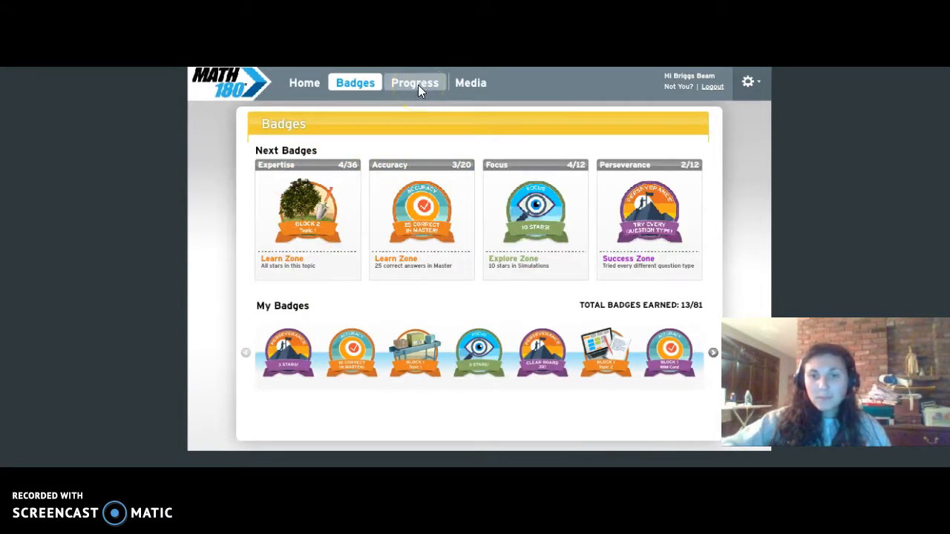
pyautogui.click(415, 83)
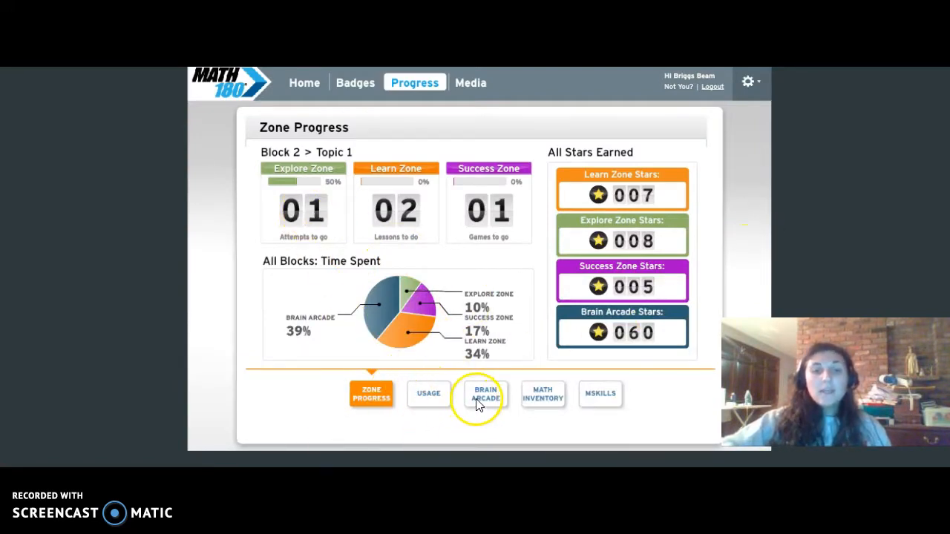
pyautogui.moveTo(350, 405)
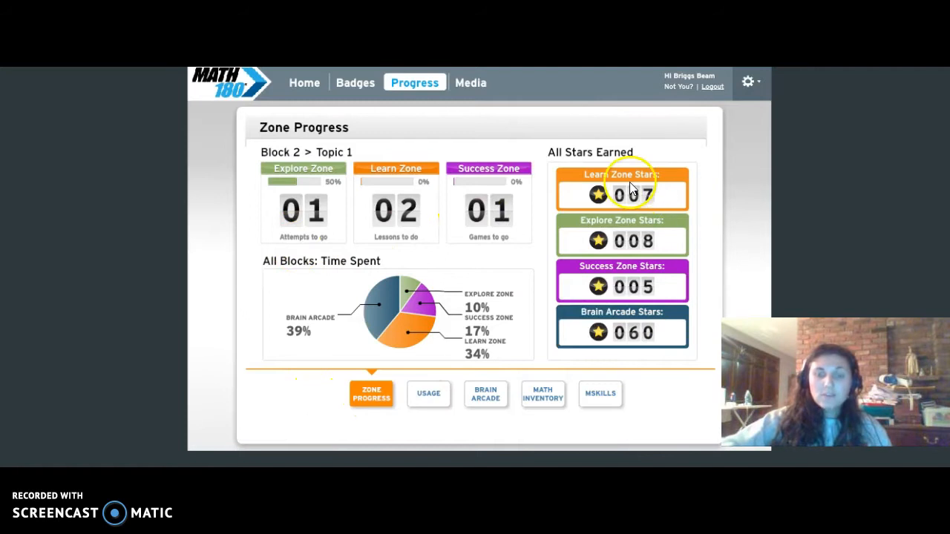
pyautogui.moveTo(428, 398)
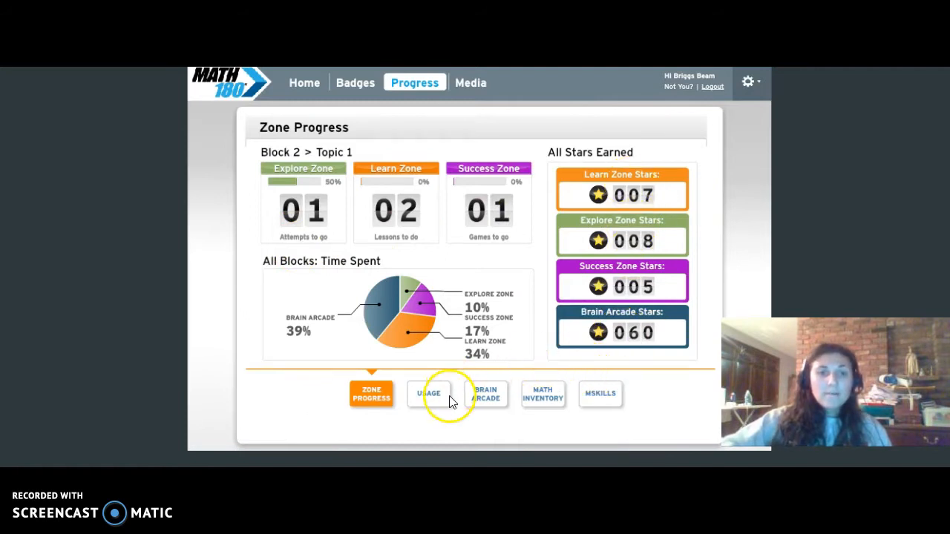
pyautogui.moveTo(452, 306)
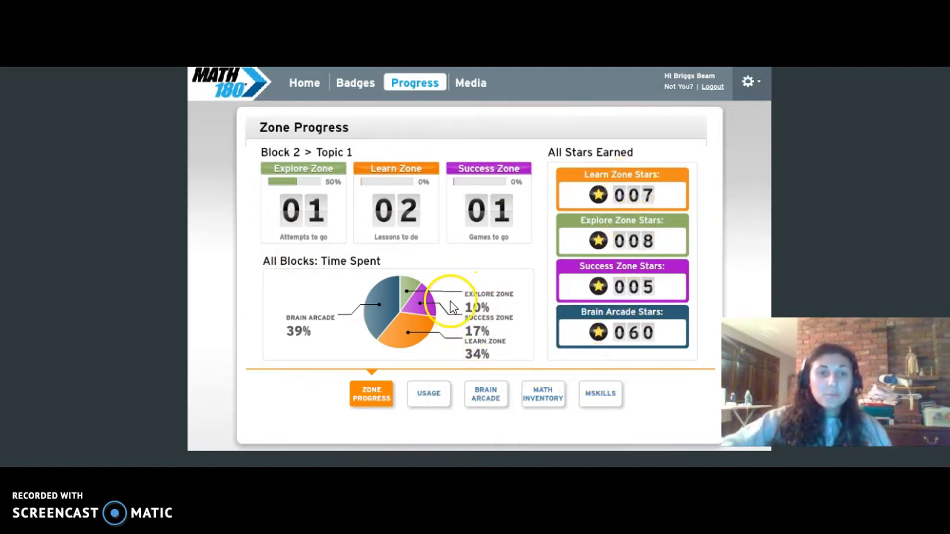
# Show the weekly Usage chart of software and Brain Arcade minutes.
pyautogui.click(428, 395)
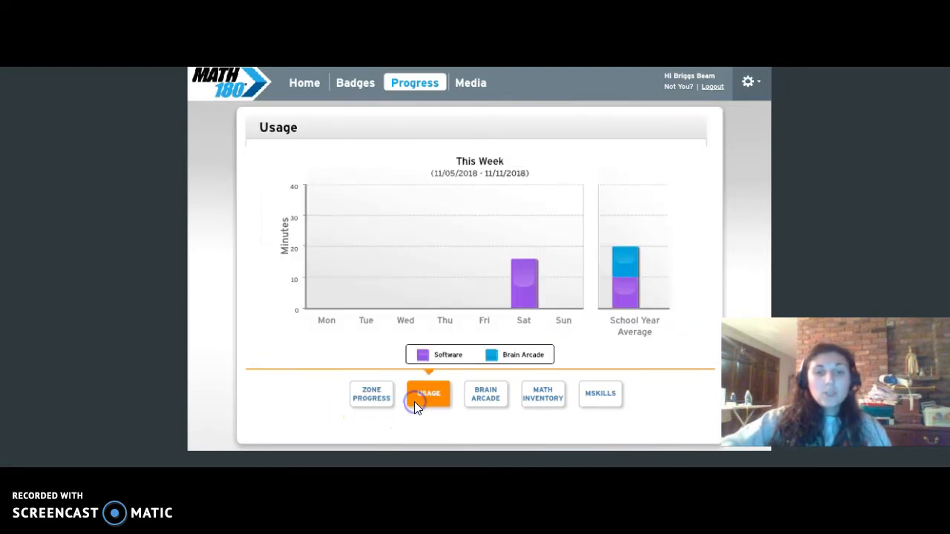
pyautogui.moveTo(297, 250)
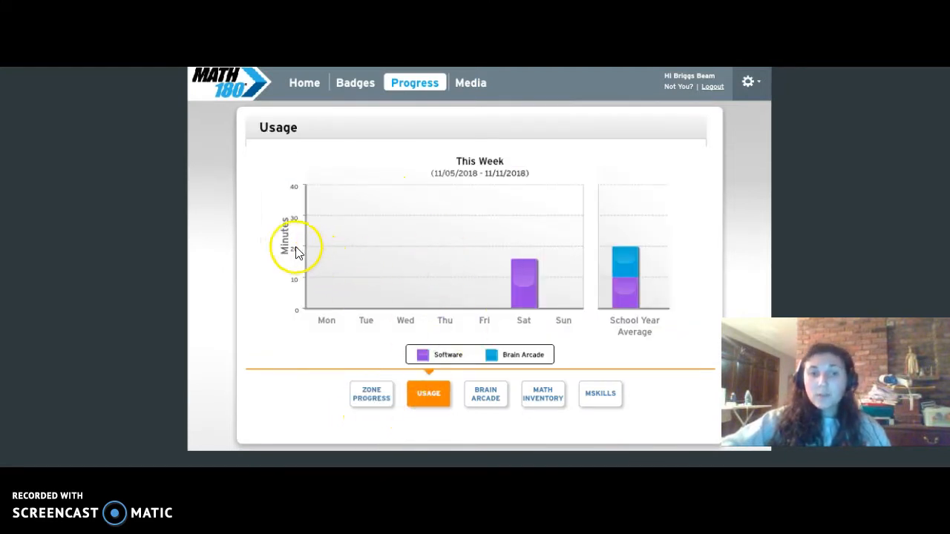
pyautogui.moveTo(496, 330)
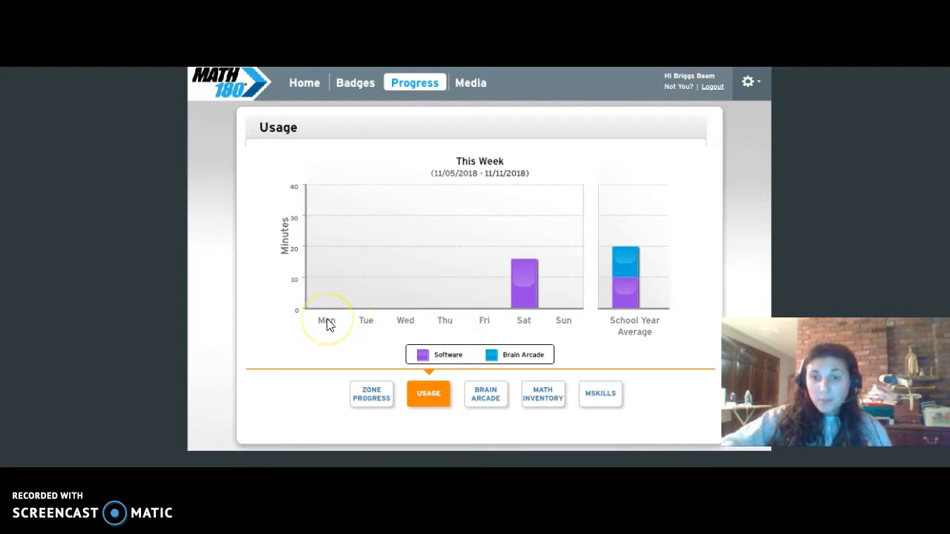
pyautogui.moveTo(410, 400)
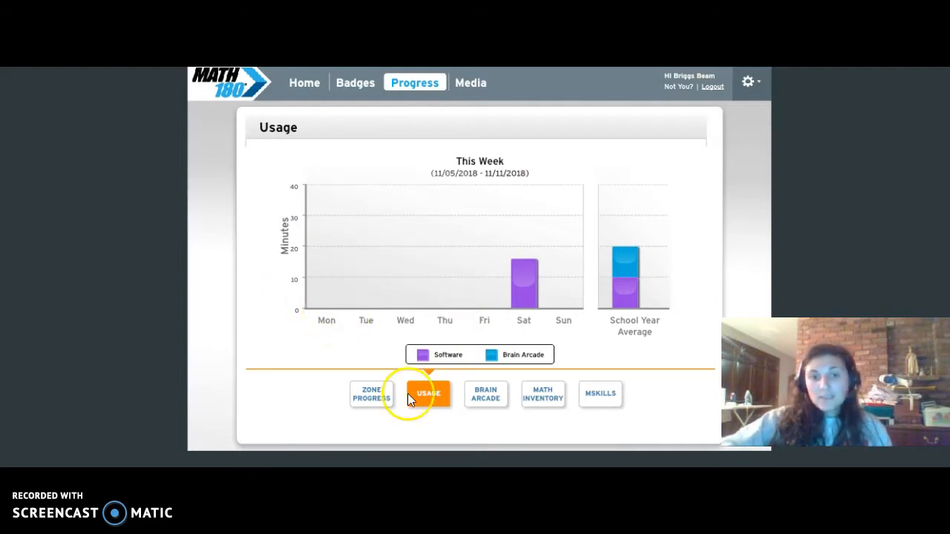
# Show the Brain Arcade report with each game's last play, stars, completion and time.
pyautogui.click(485, 395)
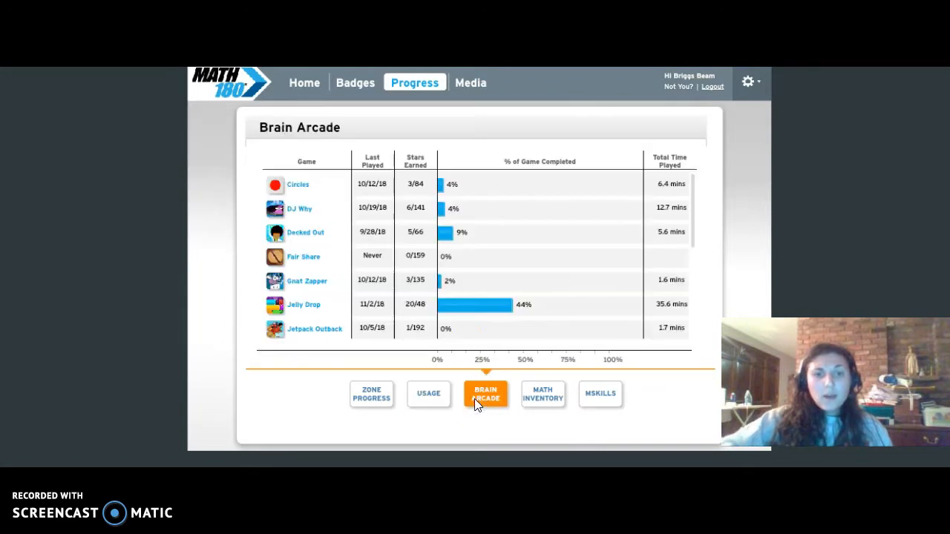
pyautogui.moveTo(330, 127)
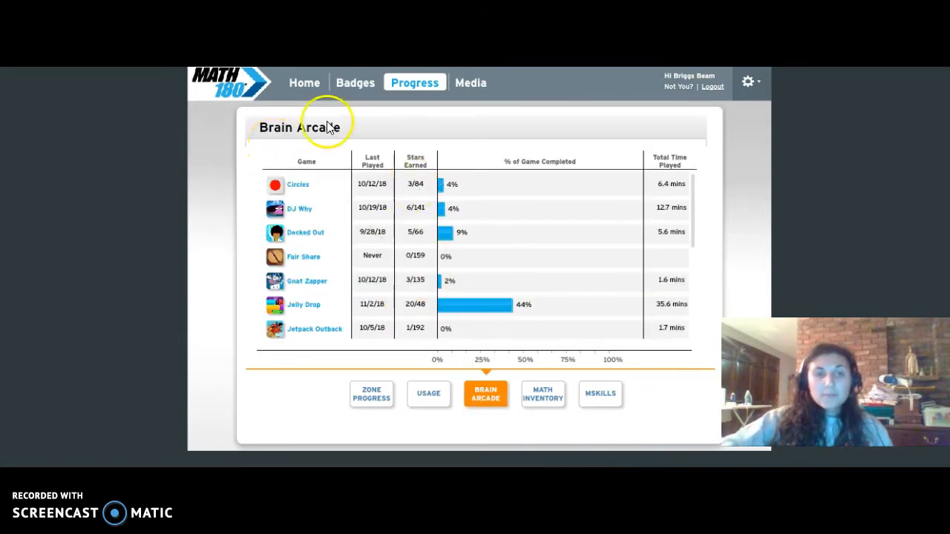
pyautogui.moveTo(446, 306)
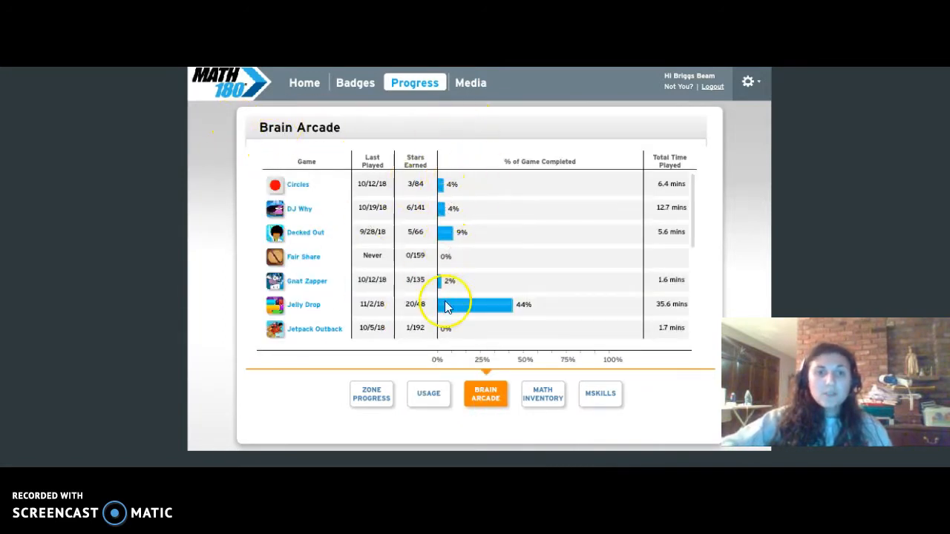
pyautogui.moveTo(606, 404)
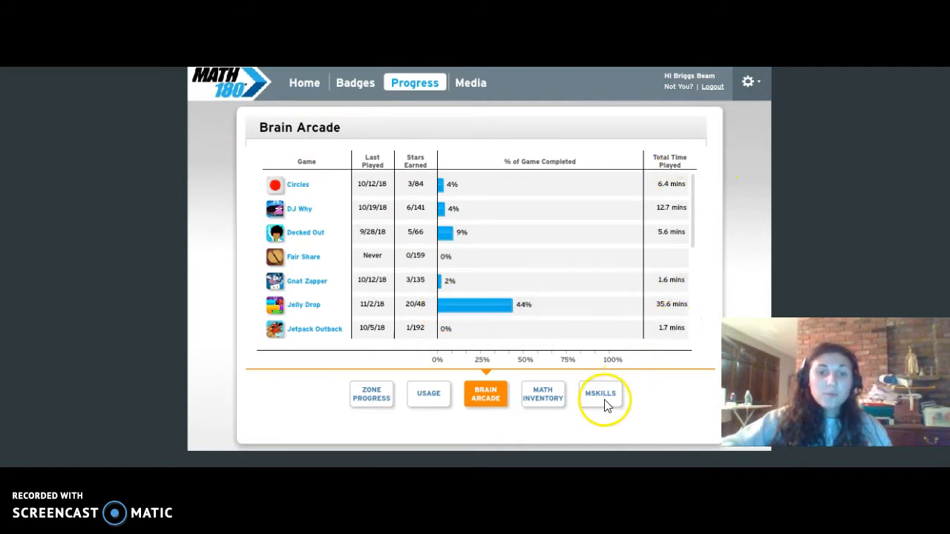
# Show the Math Inventory chart plotting a Test 1 Quantile score of 945.
pyautogui.click(543, 395)
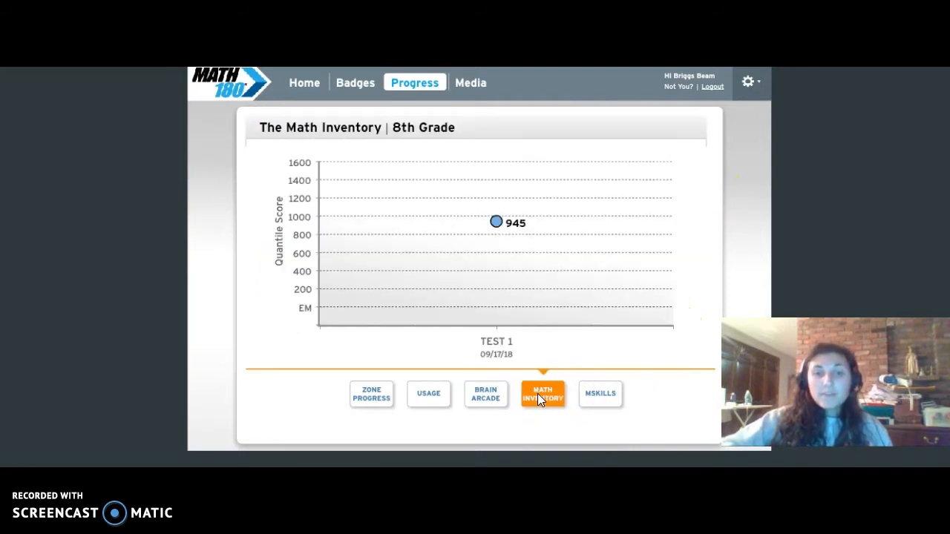
pyautogui.moveTo(258, 134)
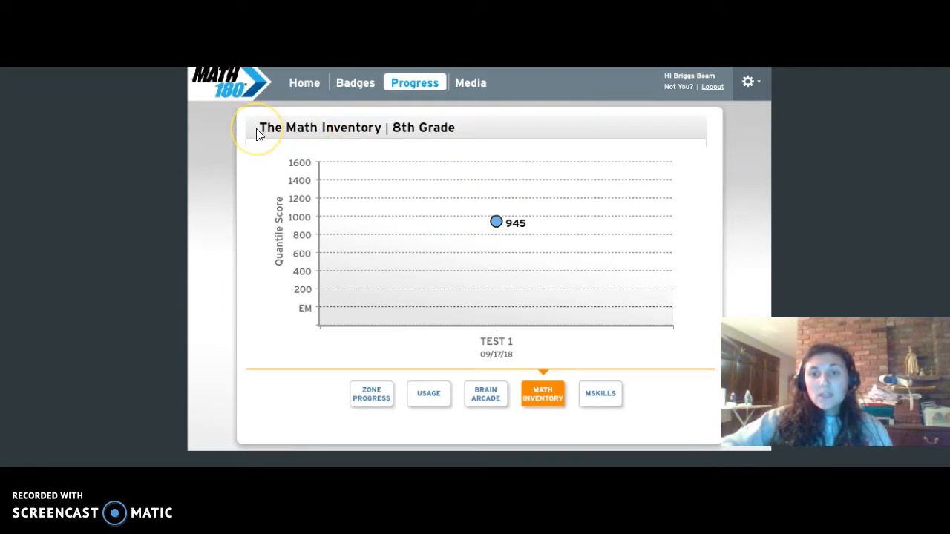
pyautogui.moveTo(258, 139)
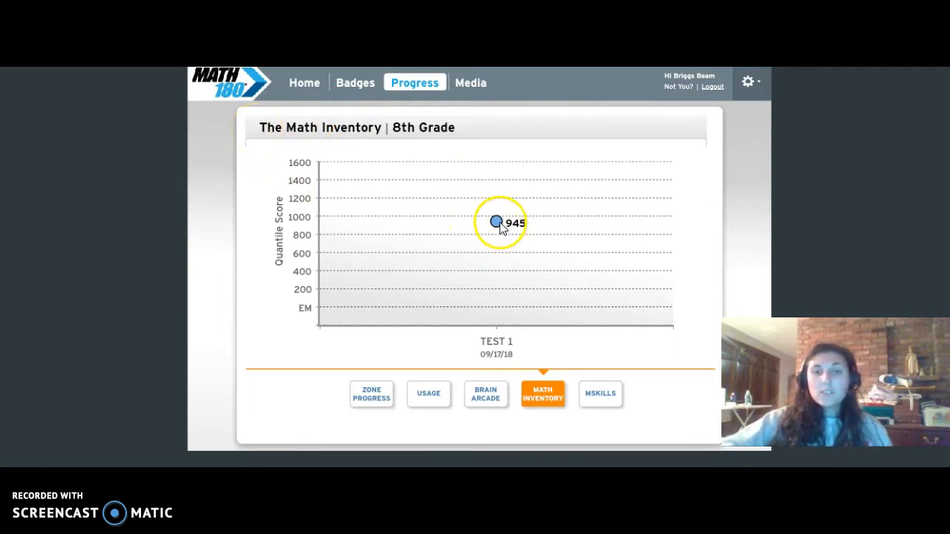
pyautogui.moveTo(523, 278)
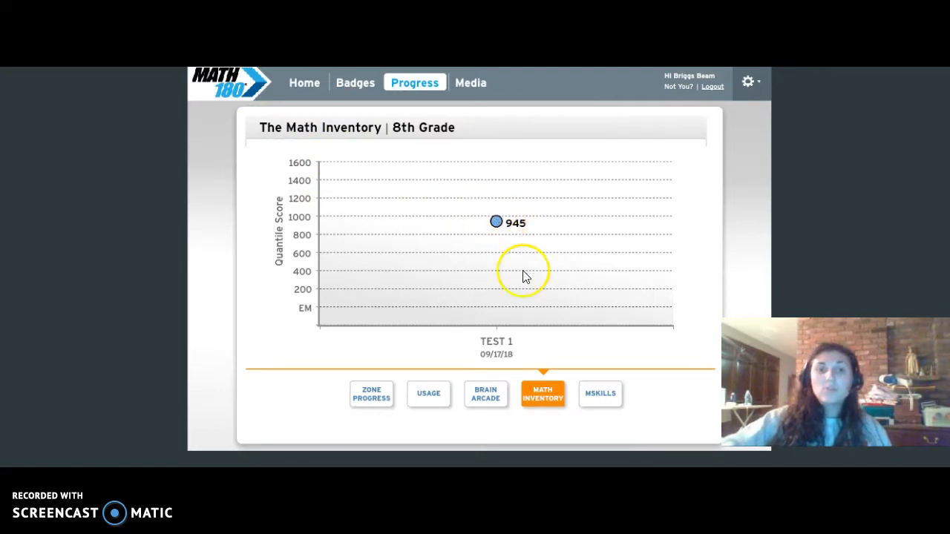
pyautogui.moveTo(523, 247)
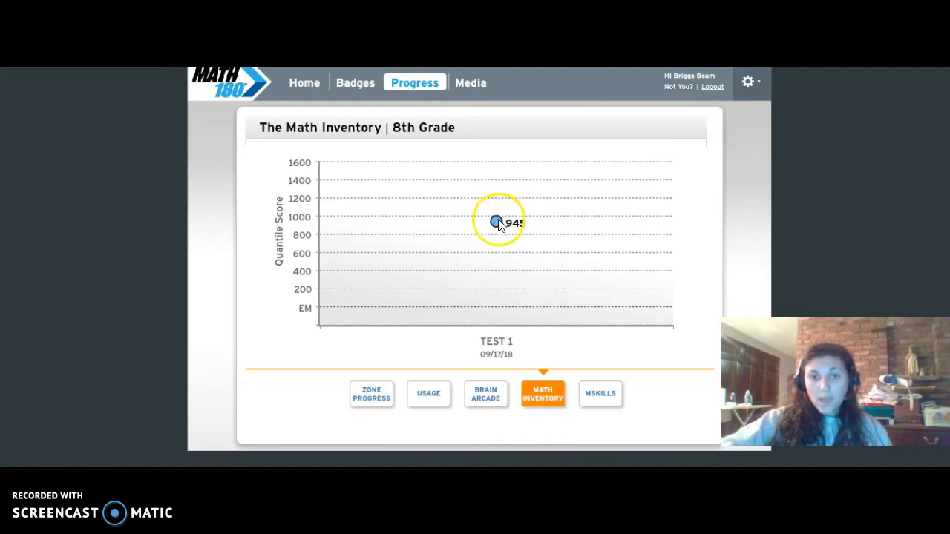
pyautogui.moveTo(580, 201)
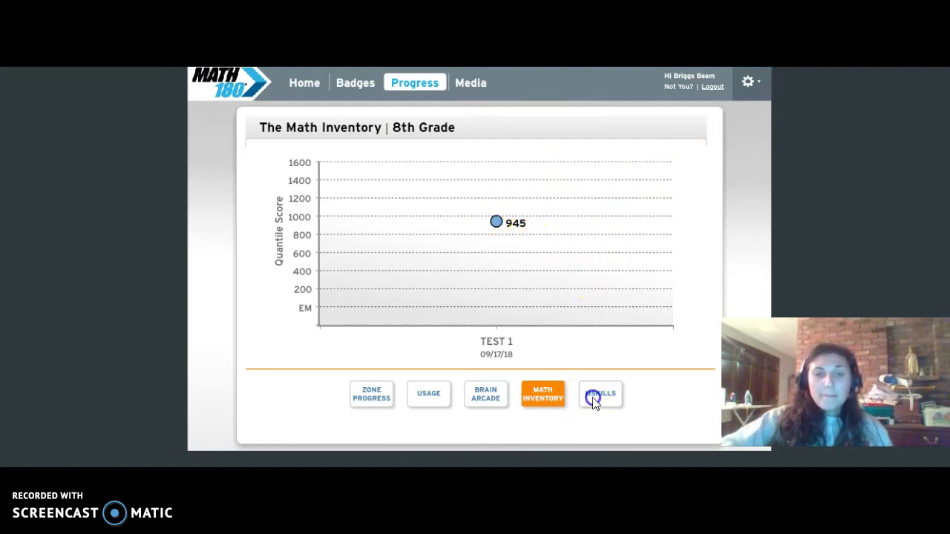
# Show the mSkills results and review Block 1's 93% score breakdown, then dismiss it.
pyautogui.click(600, 393)
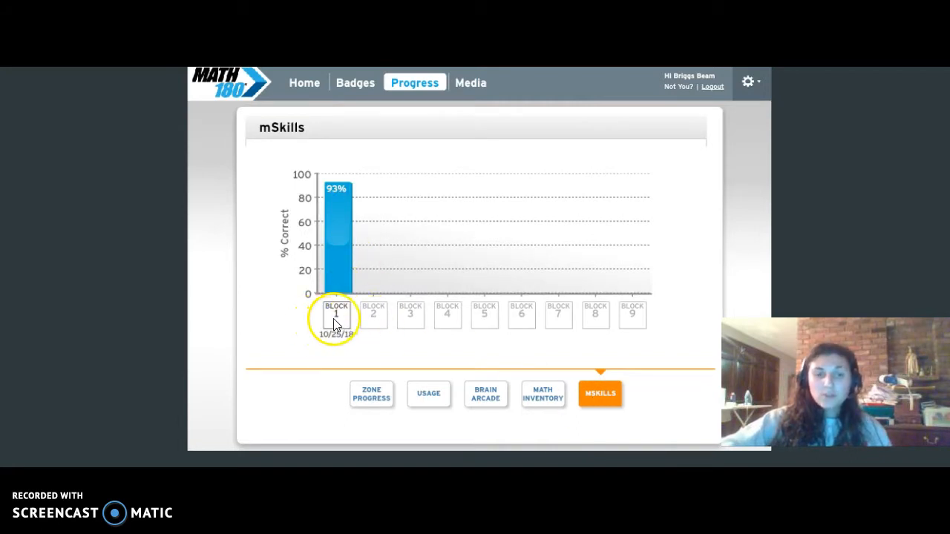
pyautogui.click(336, 201)
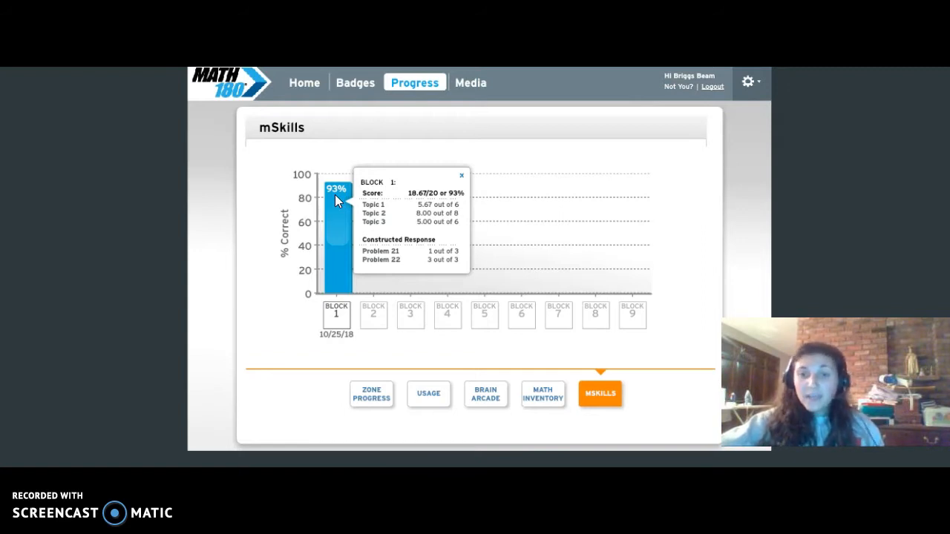
pyautogui.click(460, 175)
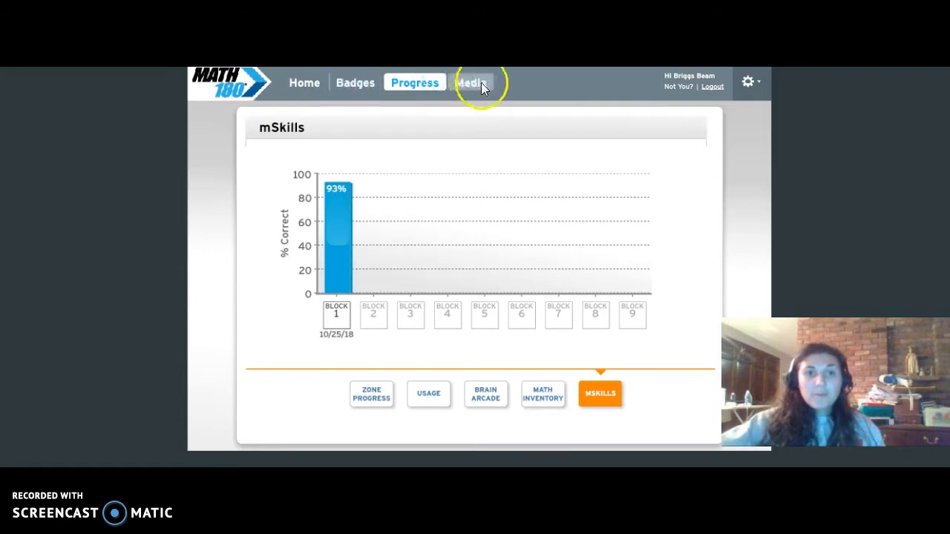
# Go to the Media page offering mVideos, mTools and the Glossary.
pyautogui.click(471, 83)
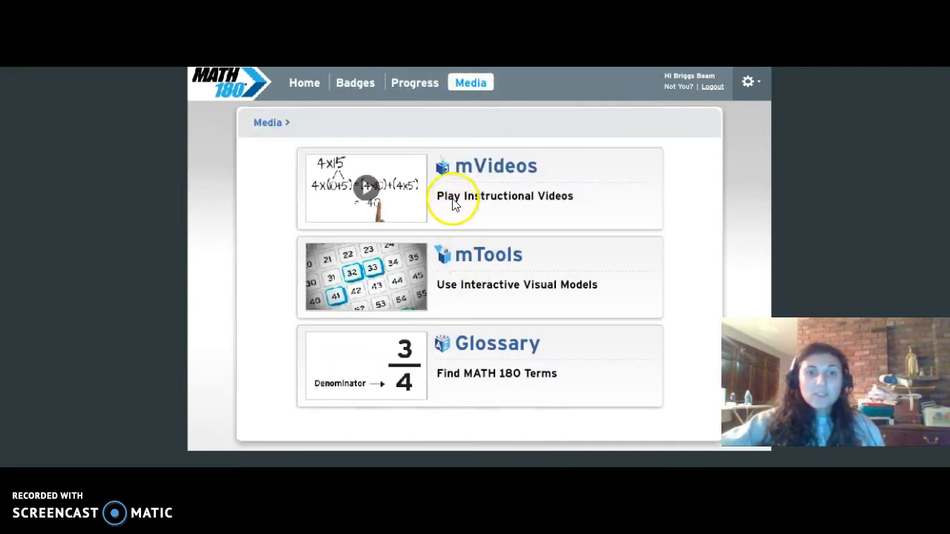
pyautogui.moveTo(416, 186)
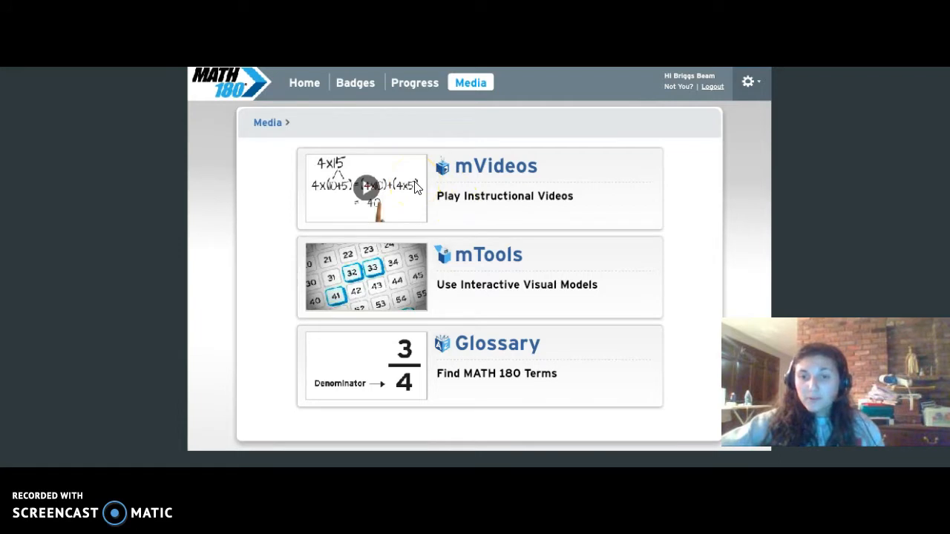
pyautogui.moveTo(475, 281)
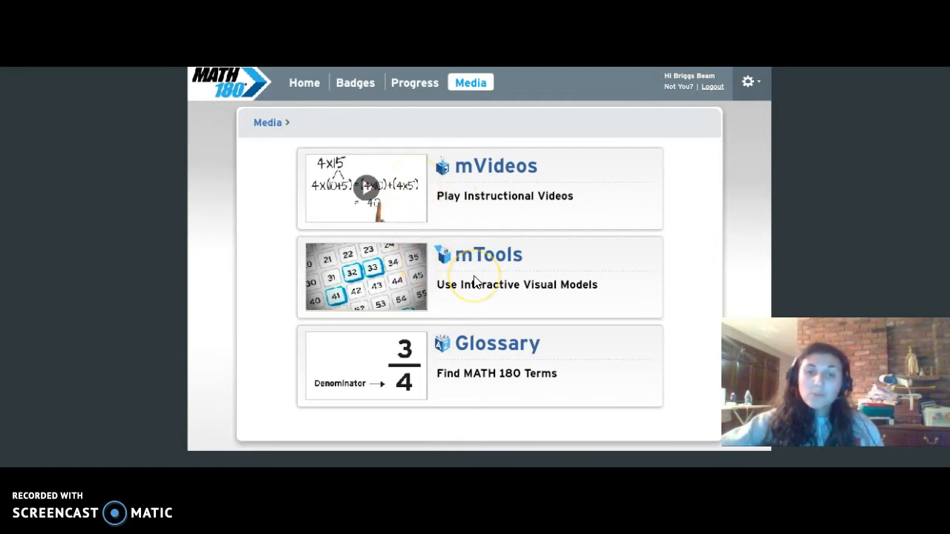
pyautogui.moveTo(636, 300)
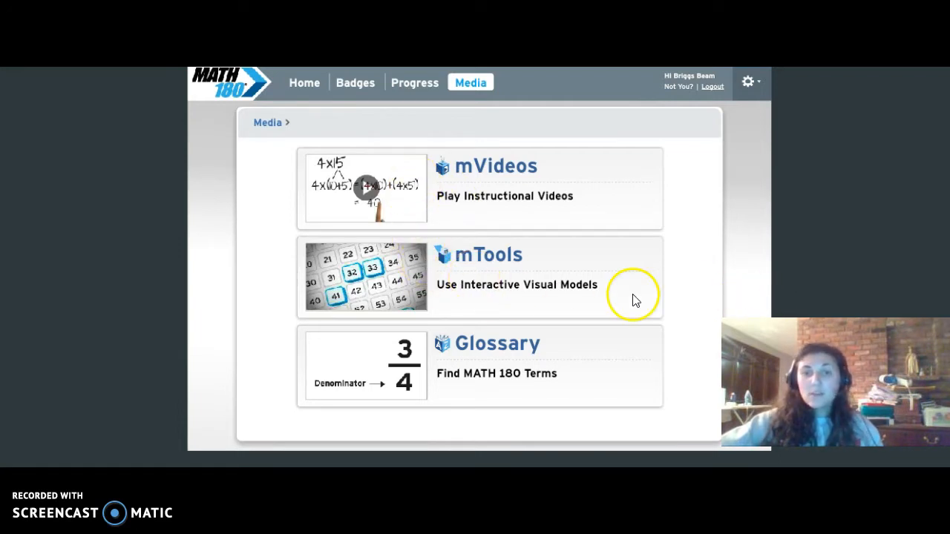
pyautogui.moveTo(582, 361)
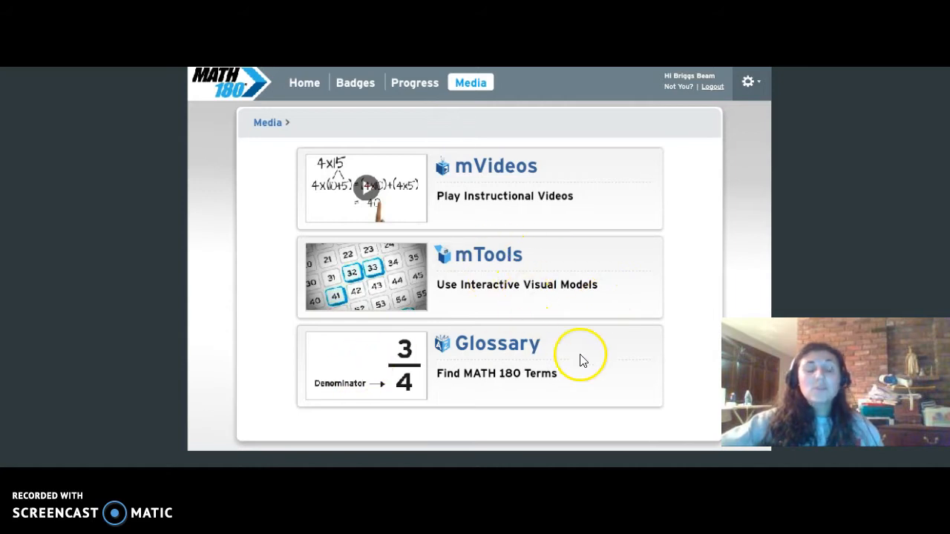
pyautogui.moveTo(636, 410)
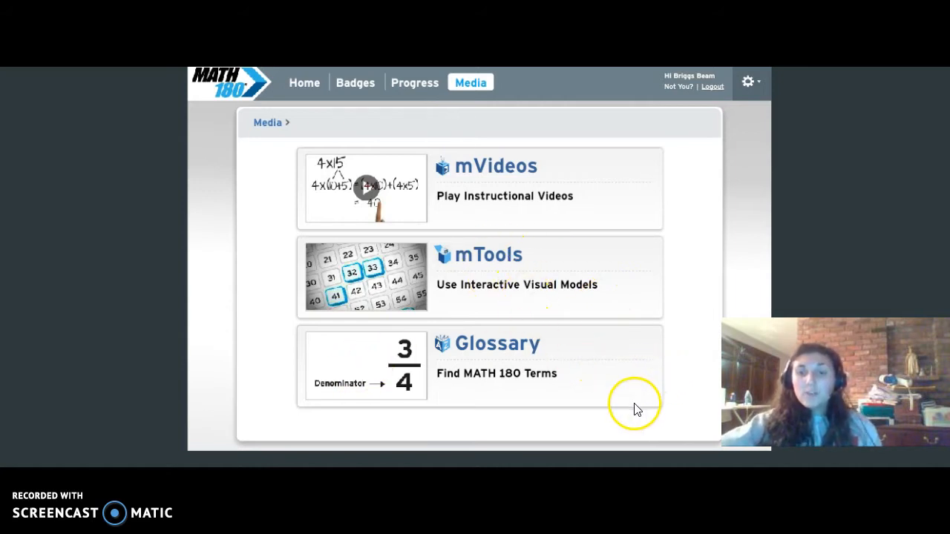
pyautogui.moveTo(438, 333)
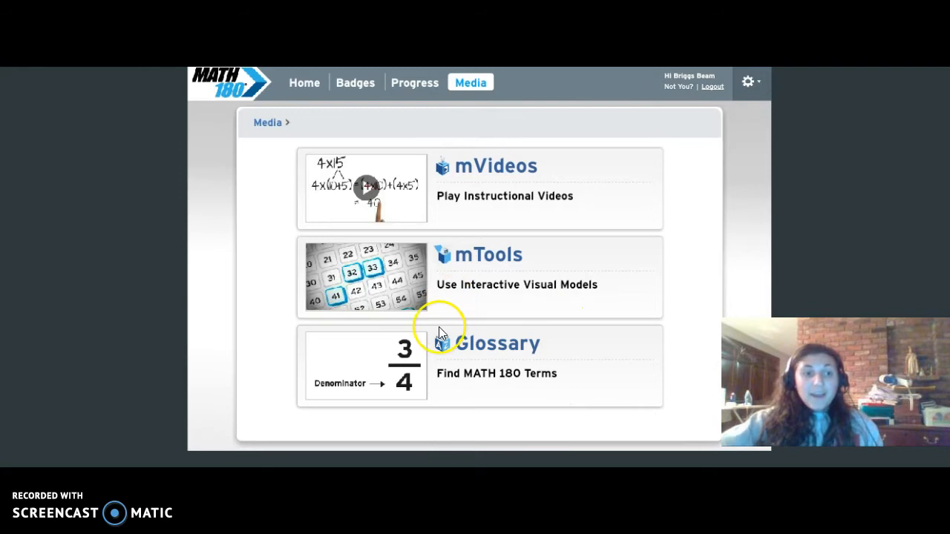
pyautogui.moveTo(439, 332)
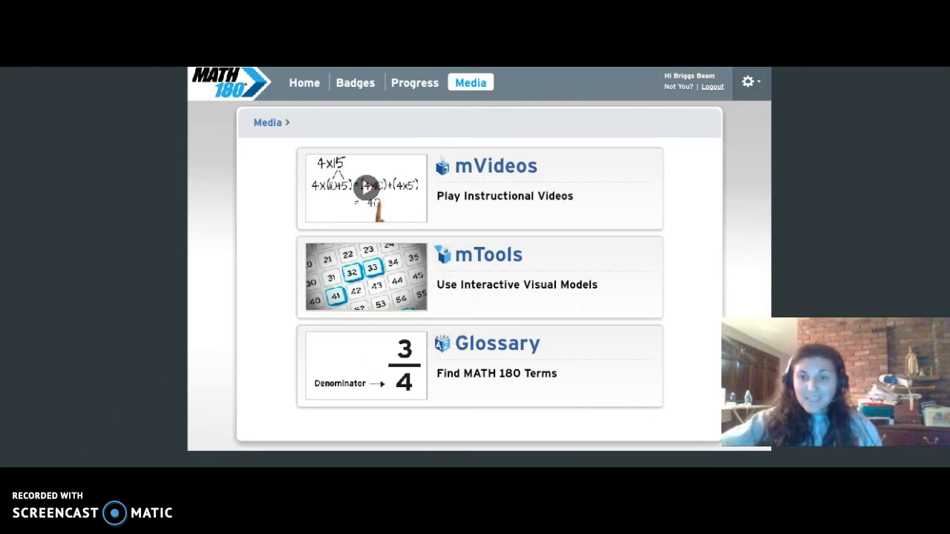
pyautogui.moveTo(156, 461)
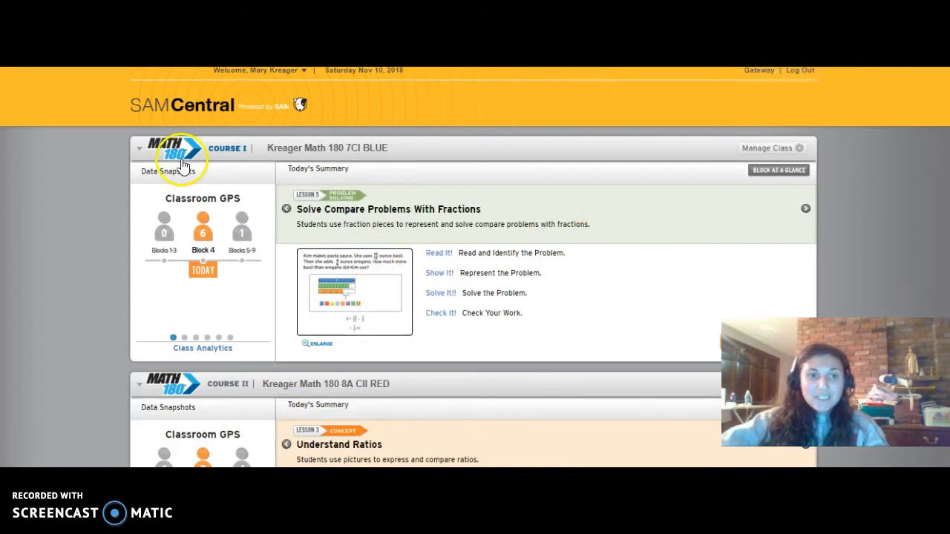
pyautogui.moveTo(223, 333)
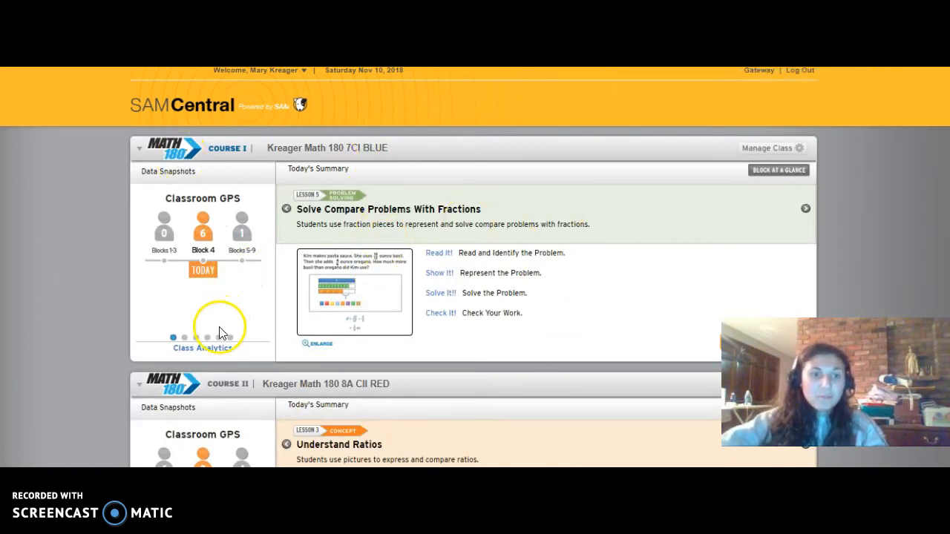
# Scroll the SAM Central teacher home down to the Course II class panel.
pyautogui.scroll(-3)
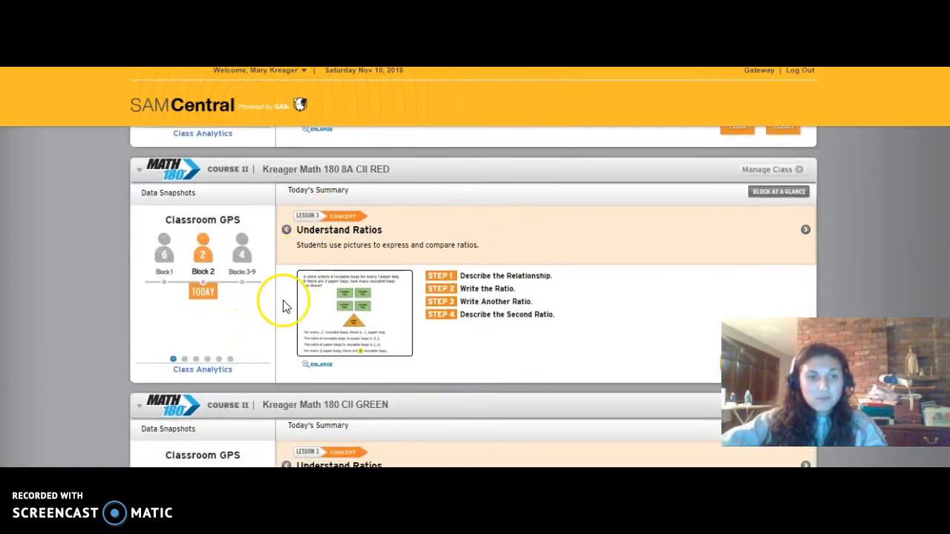
# Show the 8A CII RED Software Performance analytics listing each student's Block 1 zone progress.
pyautogui.click(202, 368)
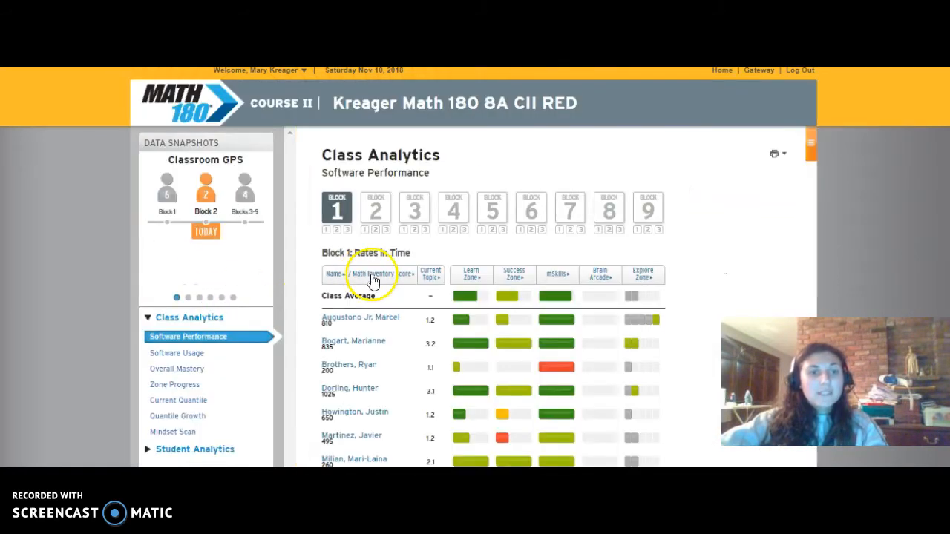
pyautogui.scroll(-3)
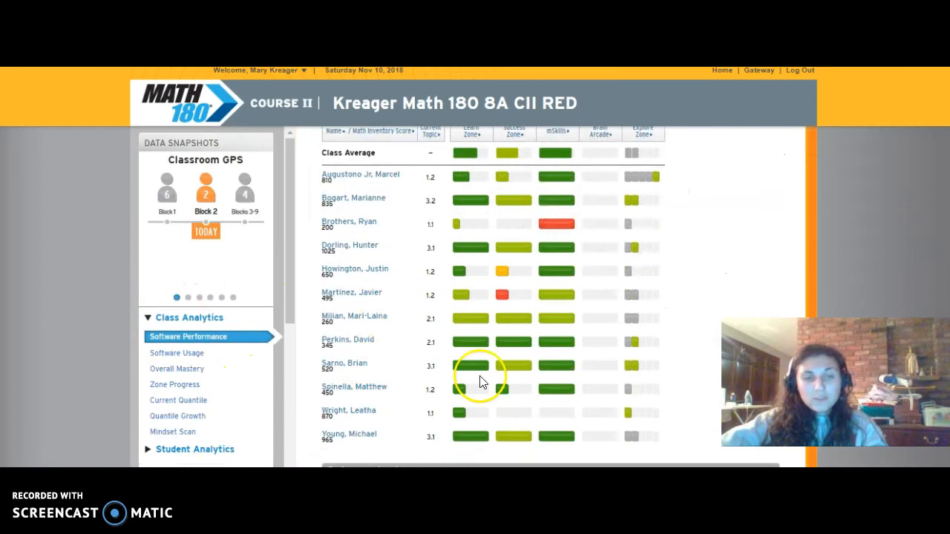
pyautogui.moveTo(460, 401)
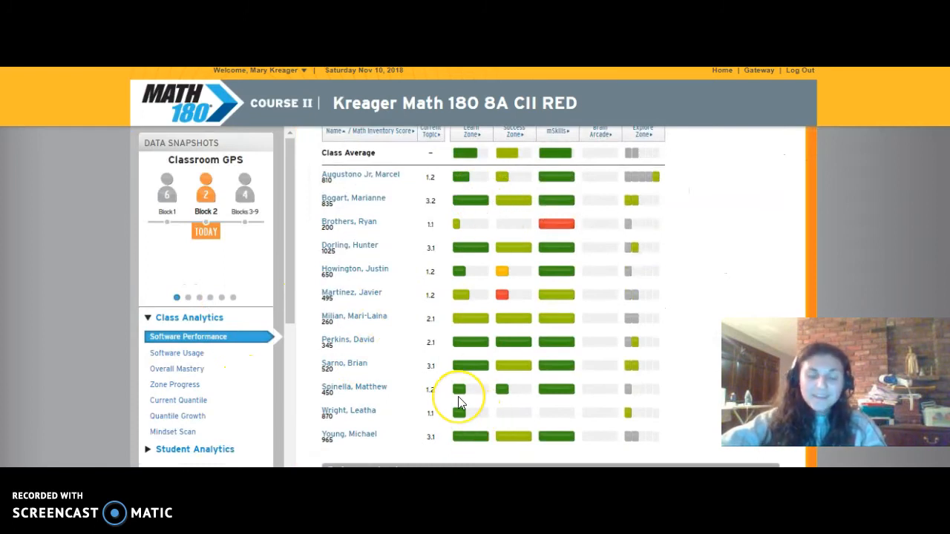